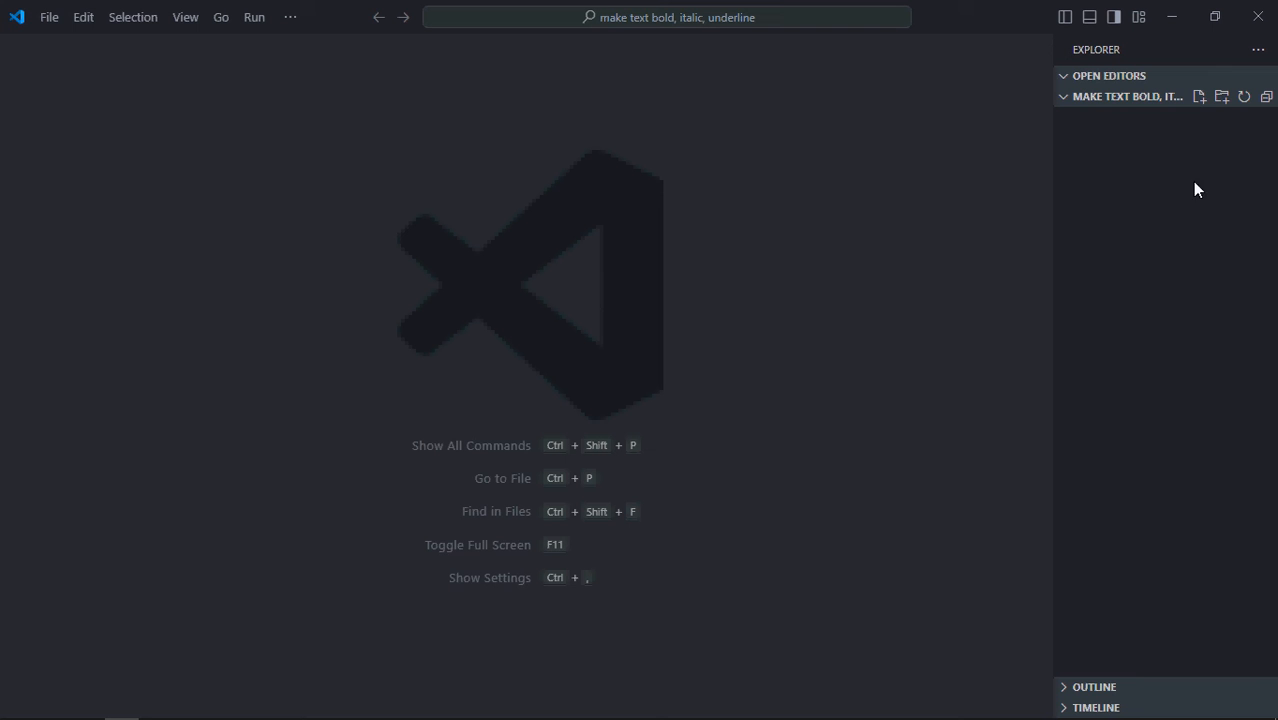
Create a new file named index.html with the standard HTML boilerplate.
click(1200, 96)
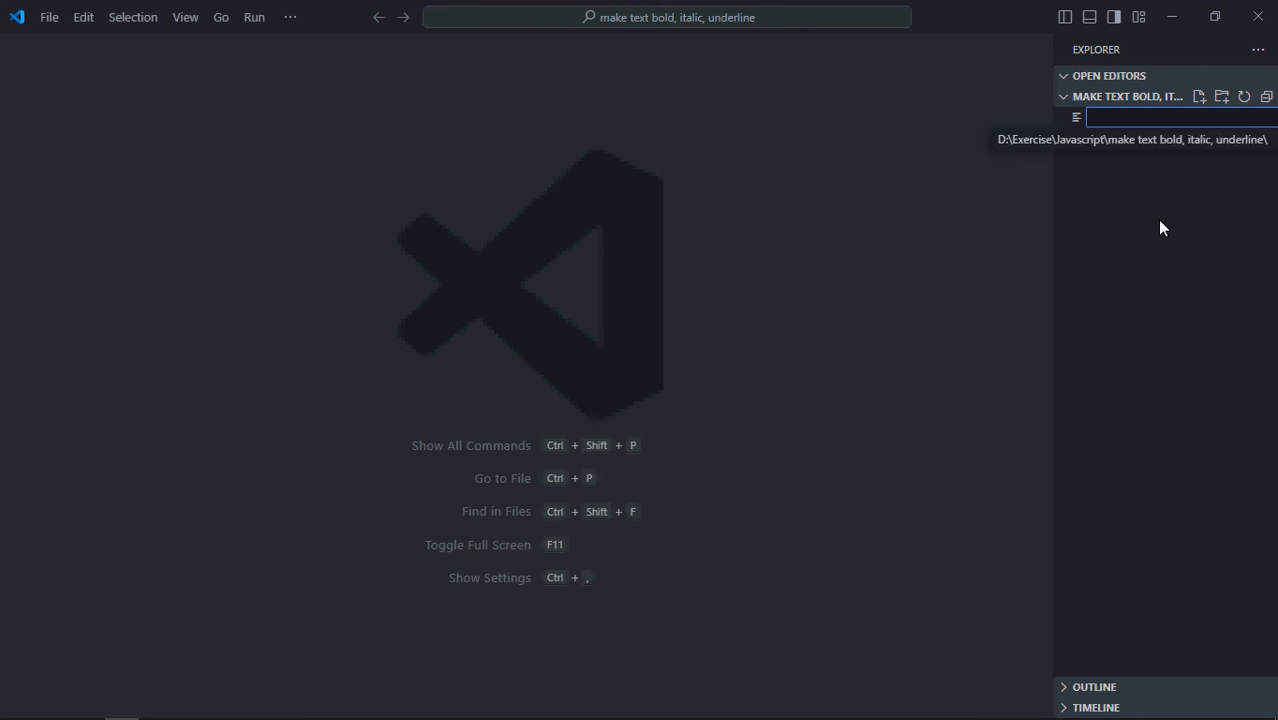
text(index.html)
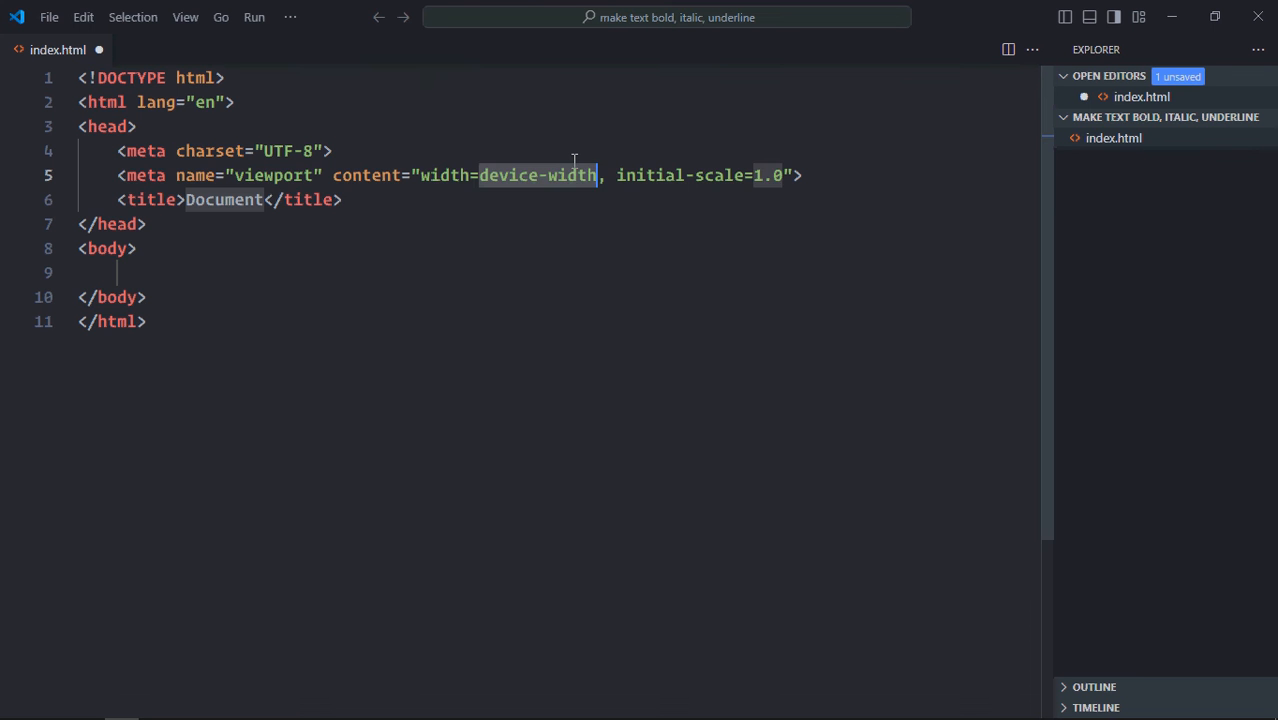
Link style.css in the head and load script.js at the end of the body.
text(link)
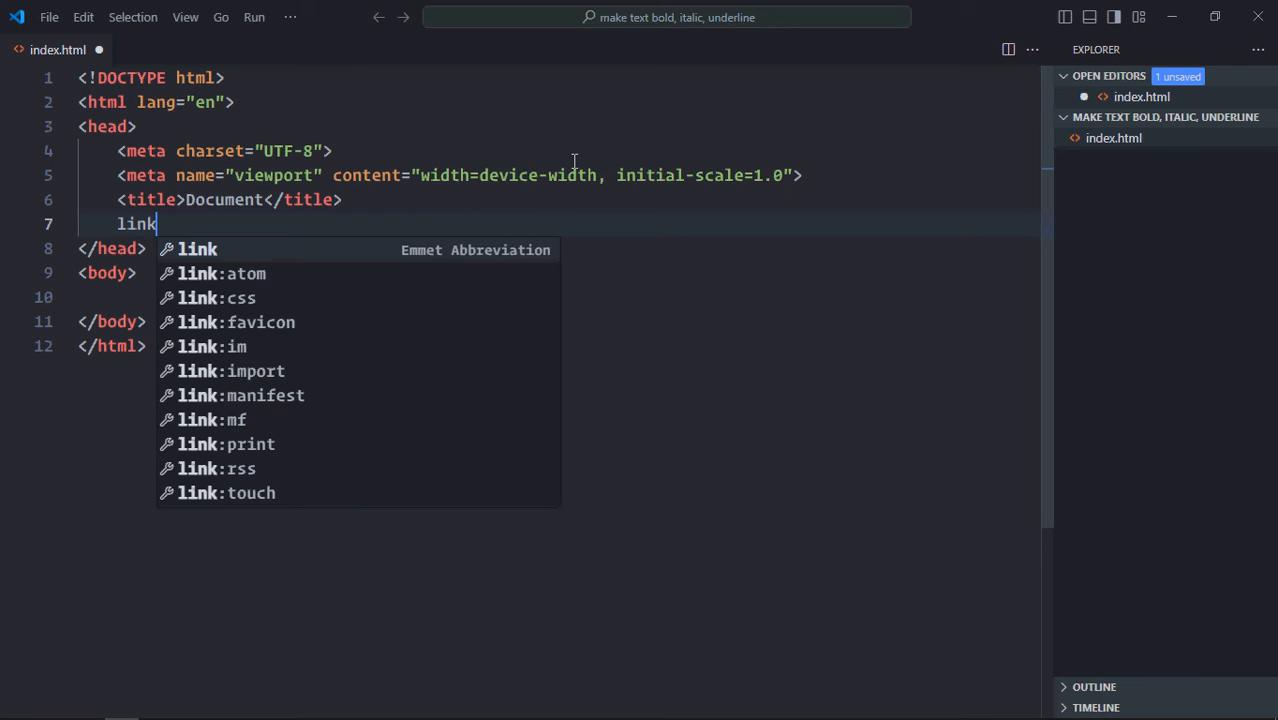
key(Tab)
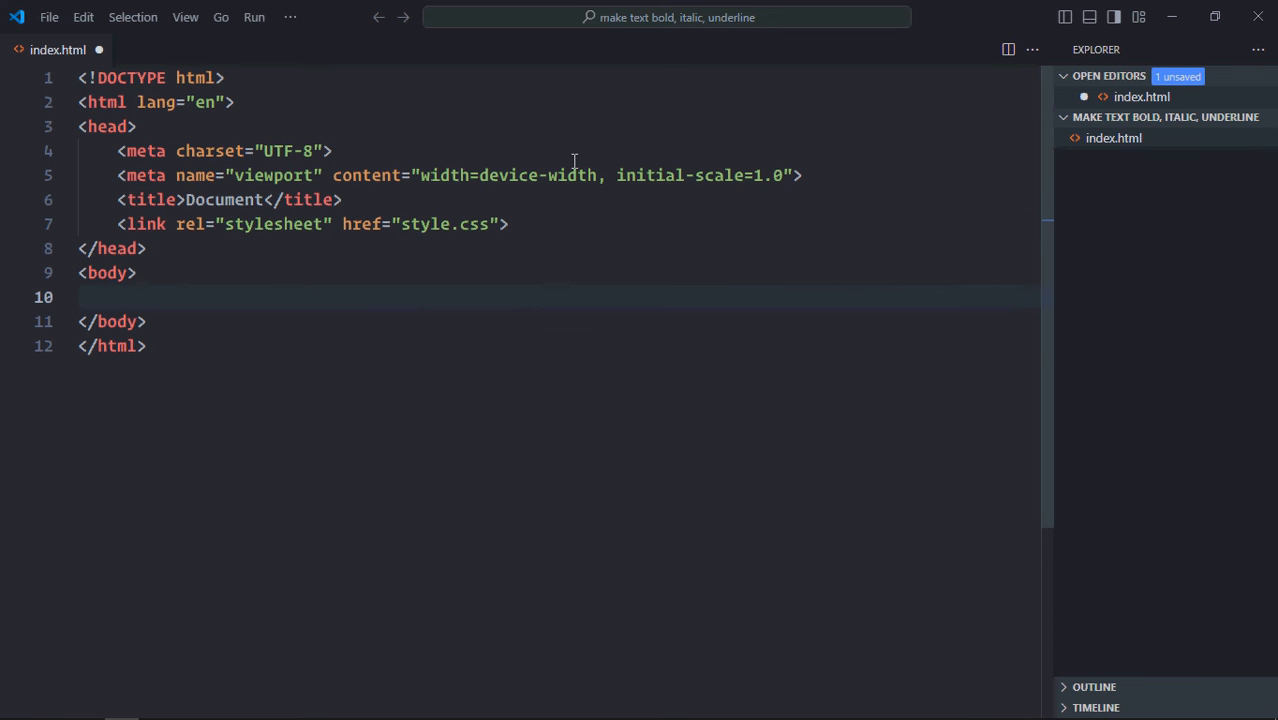
text(script src="script.js"></script>)
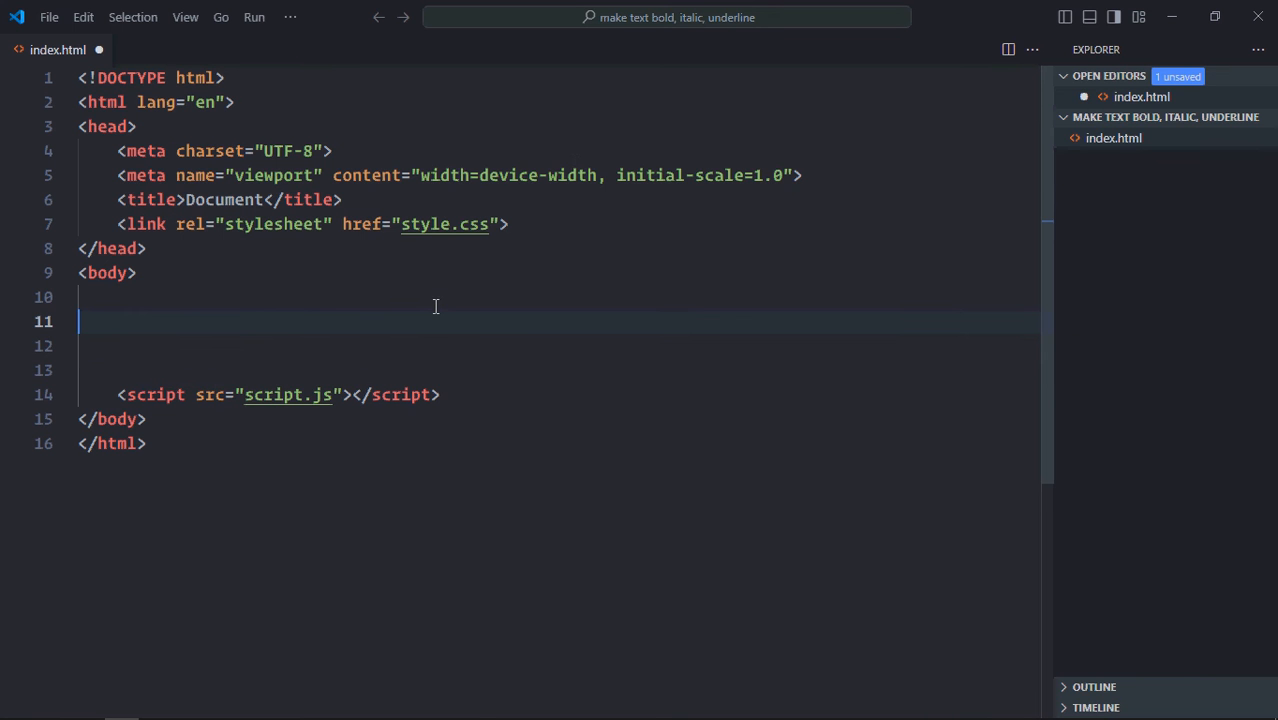
Add a div with three buttons and relabel the second one Italic.
text(<div>)
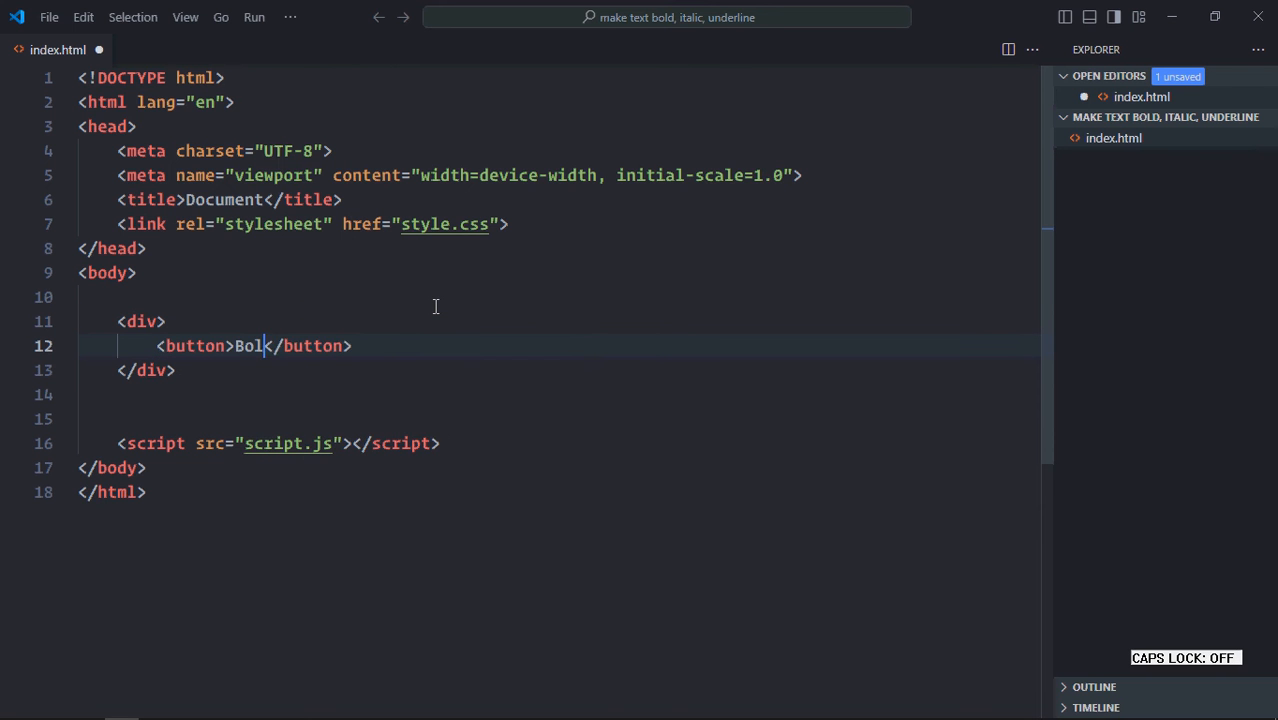
text(d)
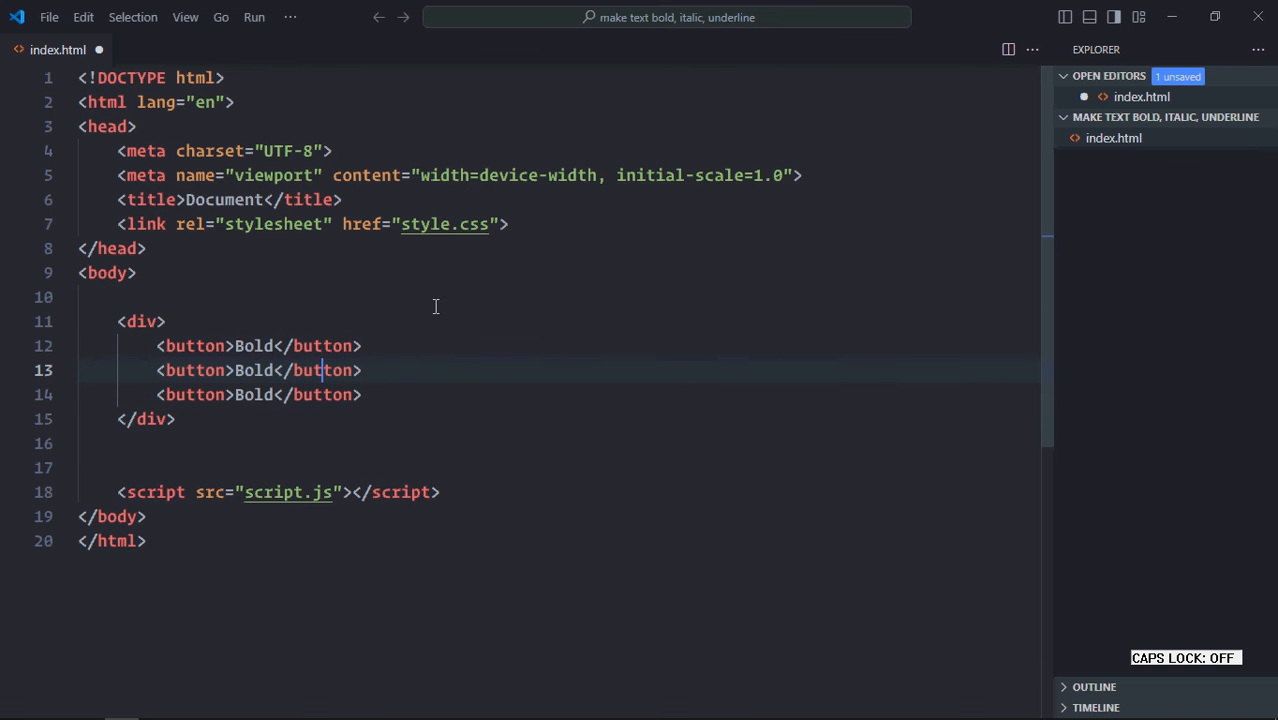
double_click(252, 370)
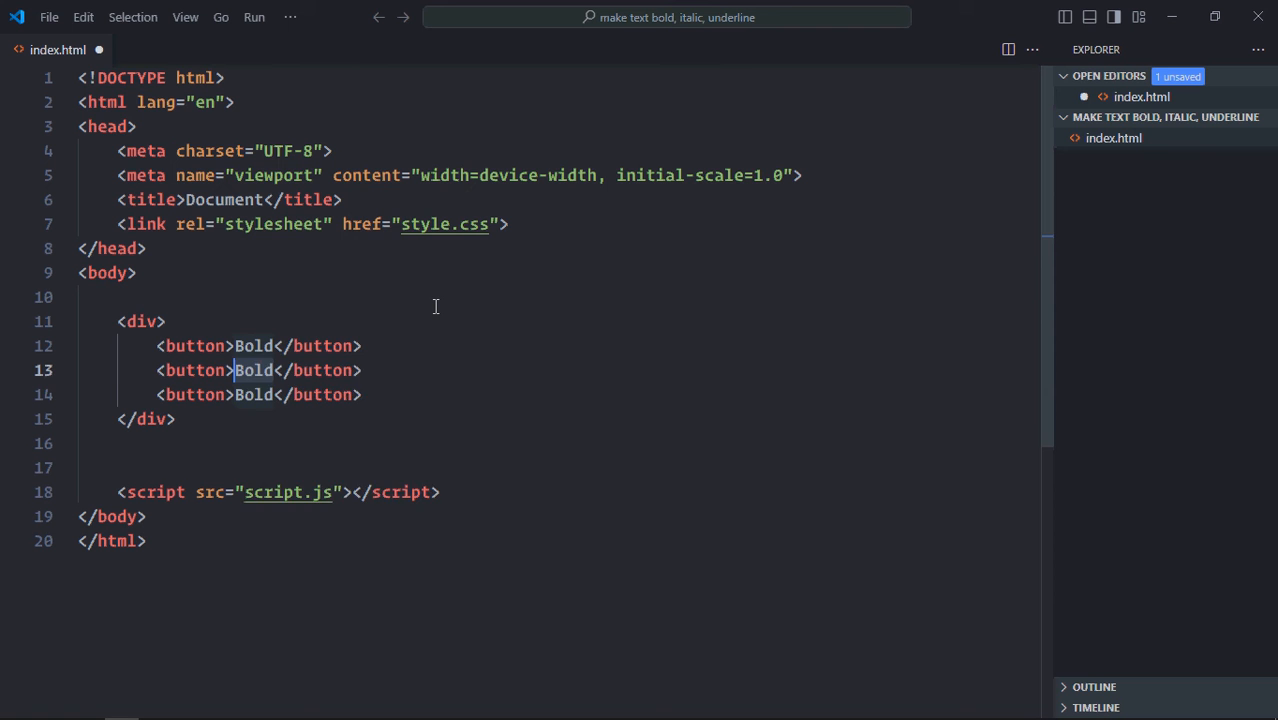
text(Italic)
click(260, 394)
text(Underline)
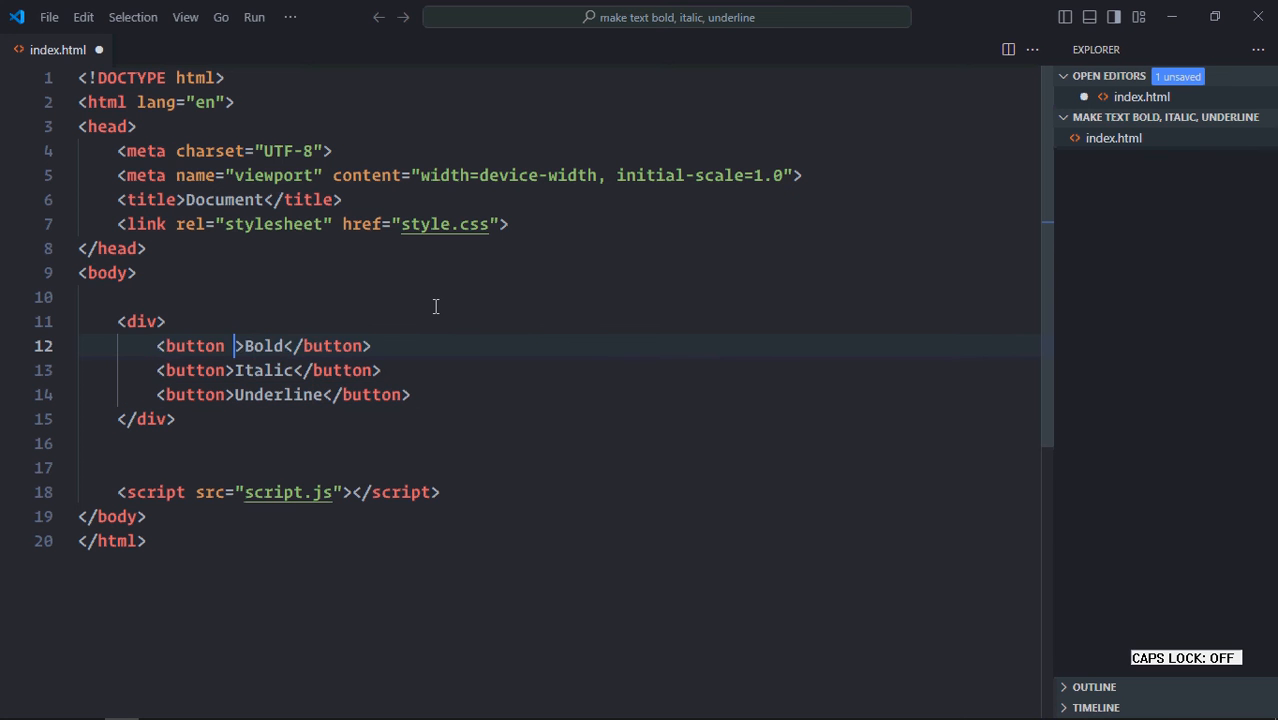
Give the buttons ids bold, italic and underline, labelling the third Underline.
text(id="bold)
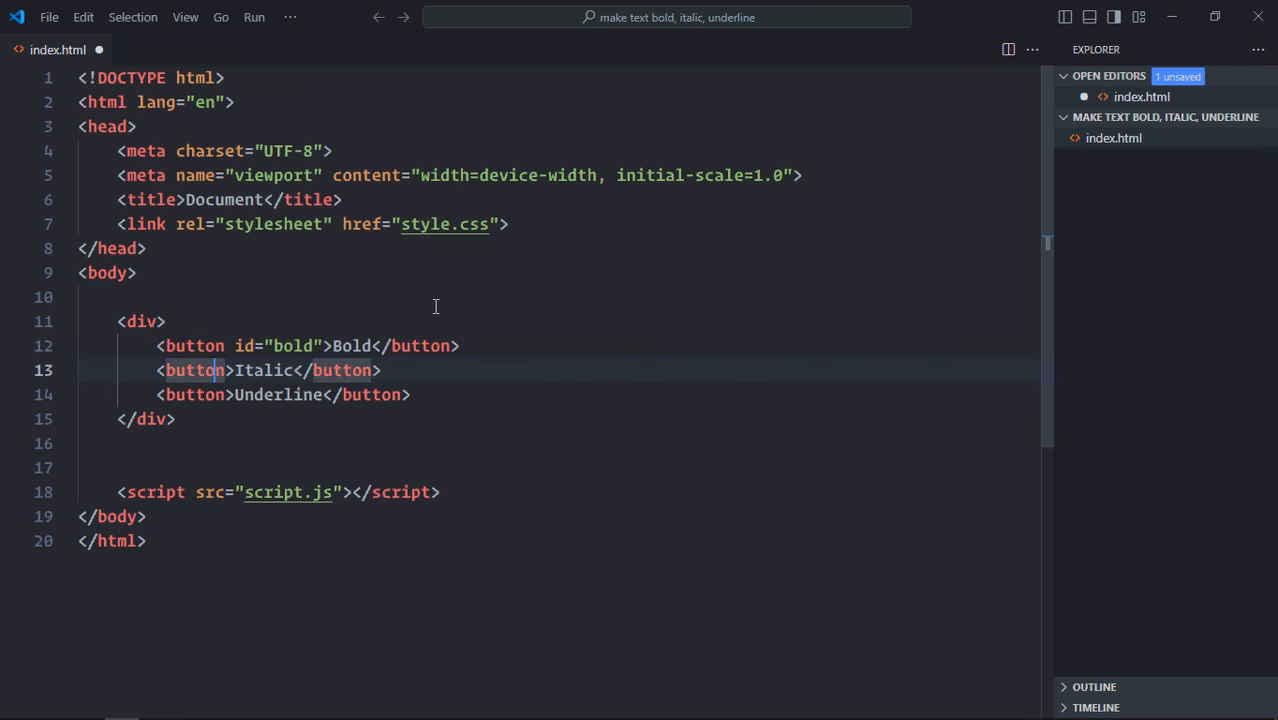
text(id="ita")
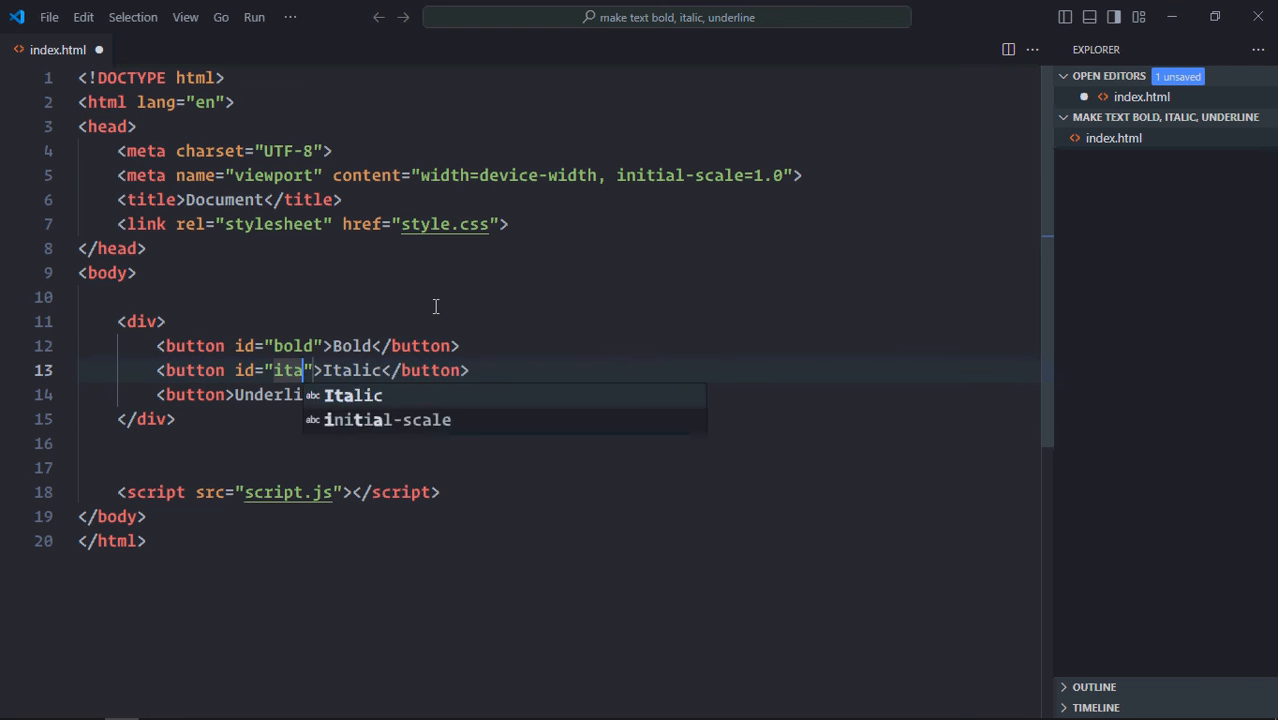
key(Tab)
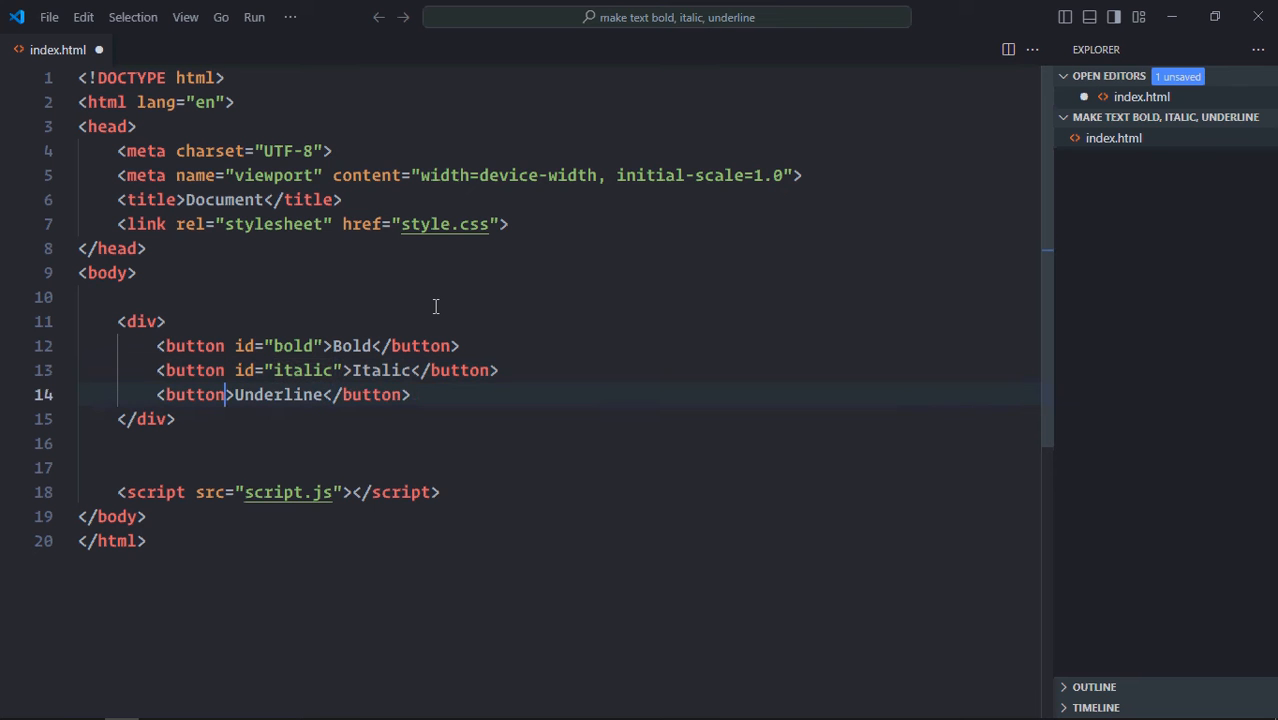
text(id="und)
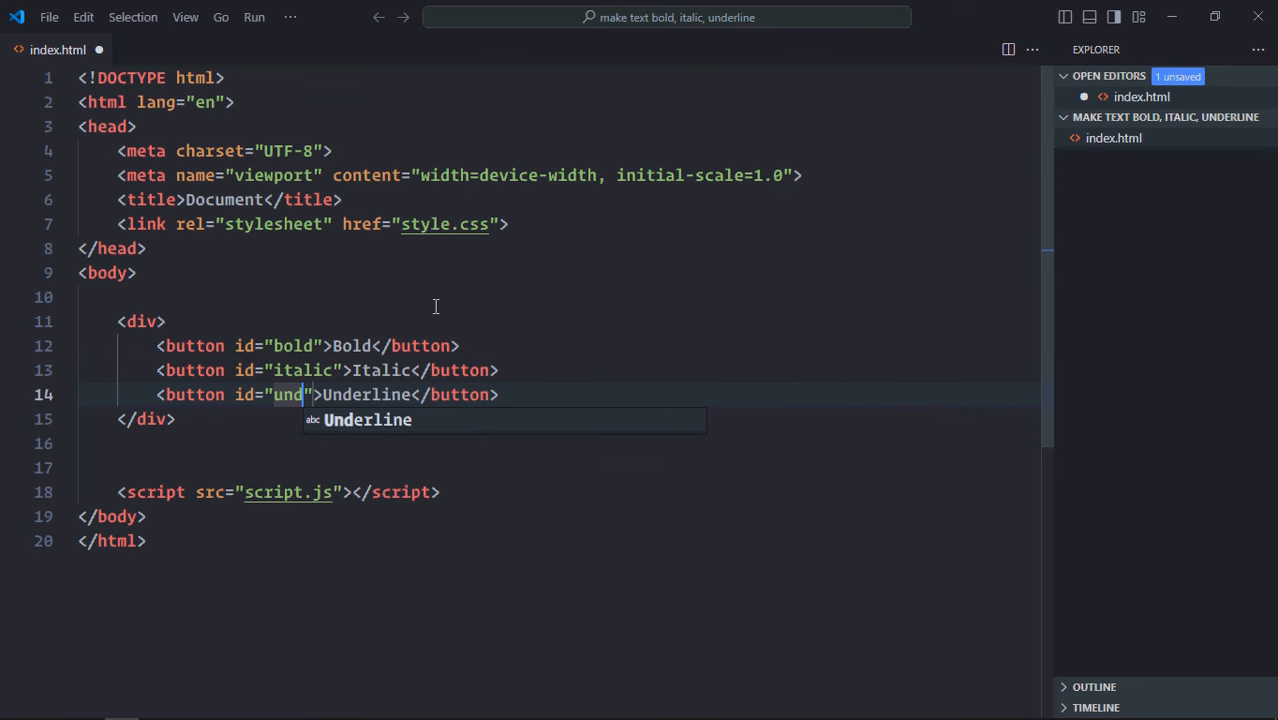
text(erline)
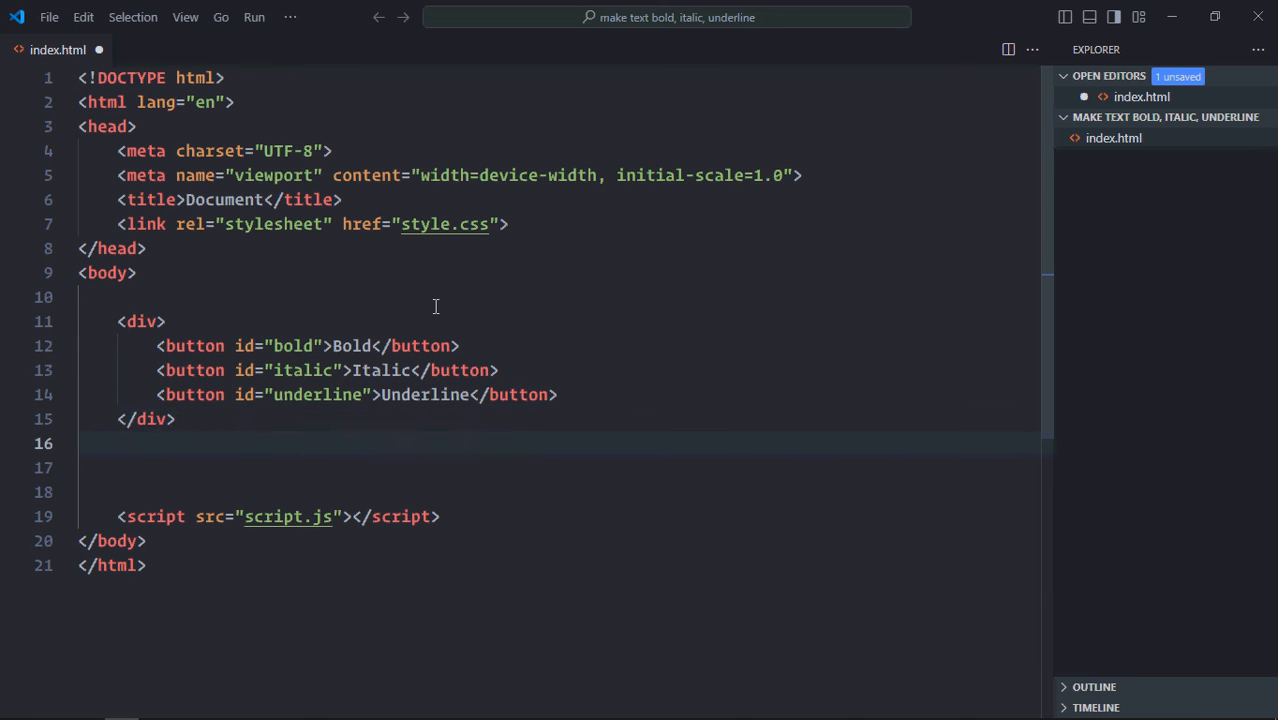
Add a Lorem ipsum paragraph below the button div and save index.html.
text(<p)
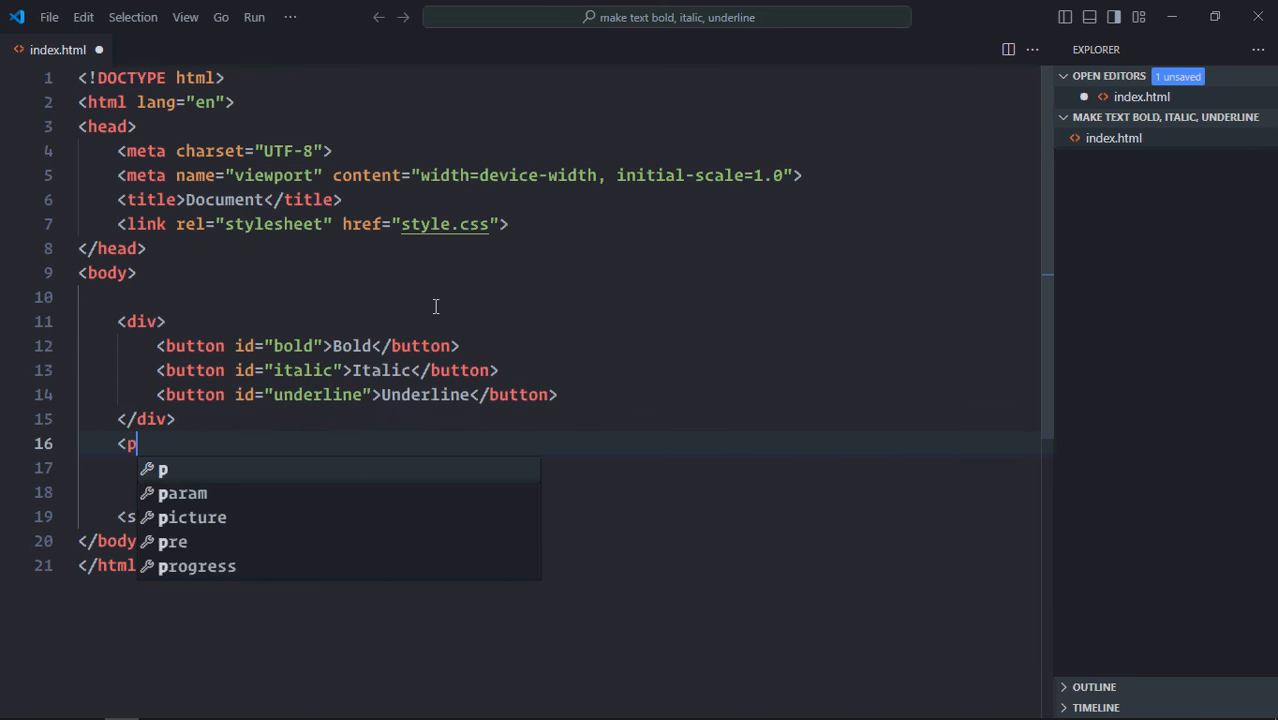
text(>lo)
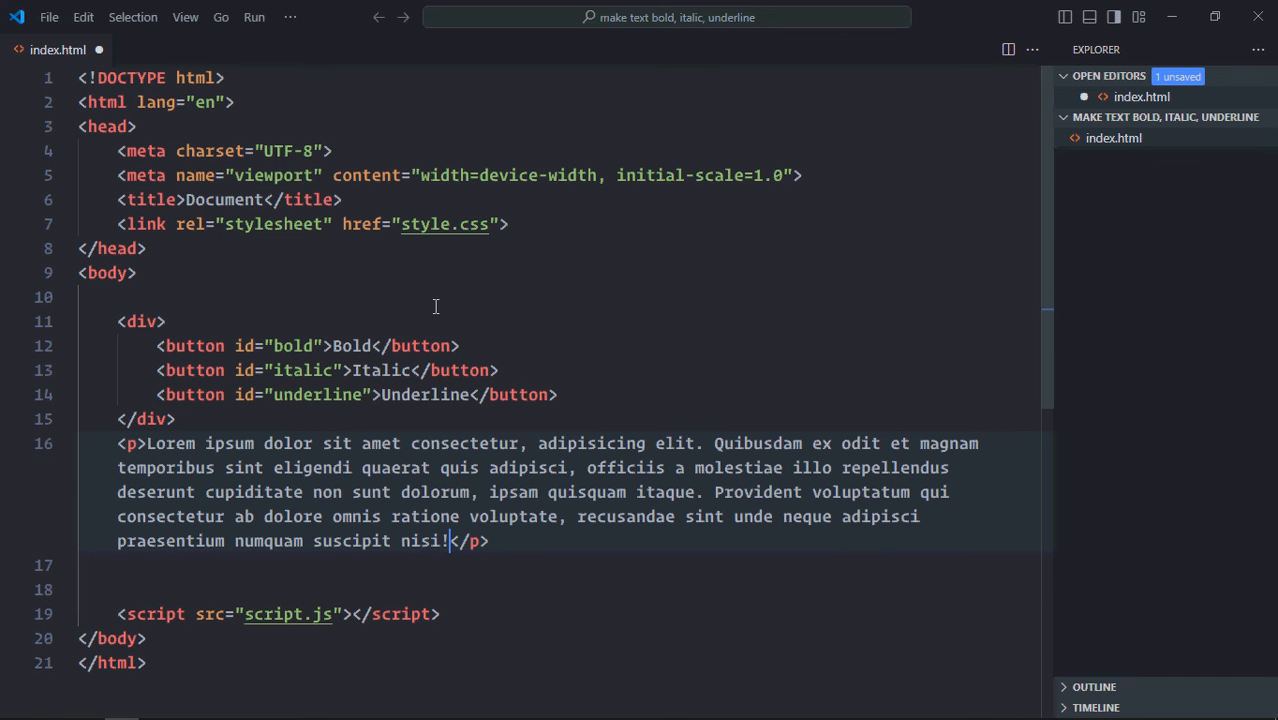
key(ctrl+s)
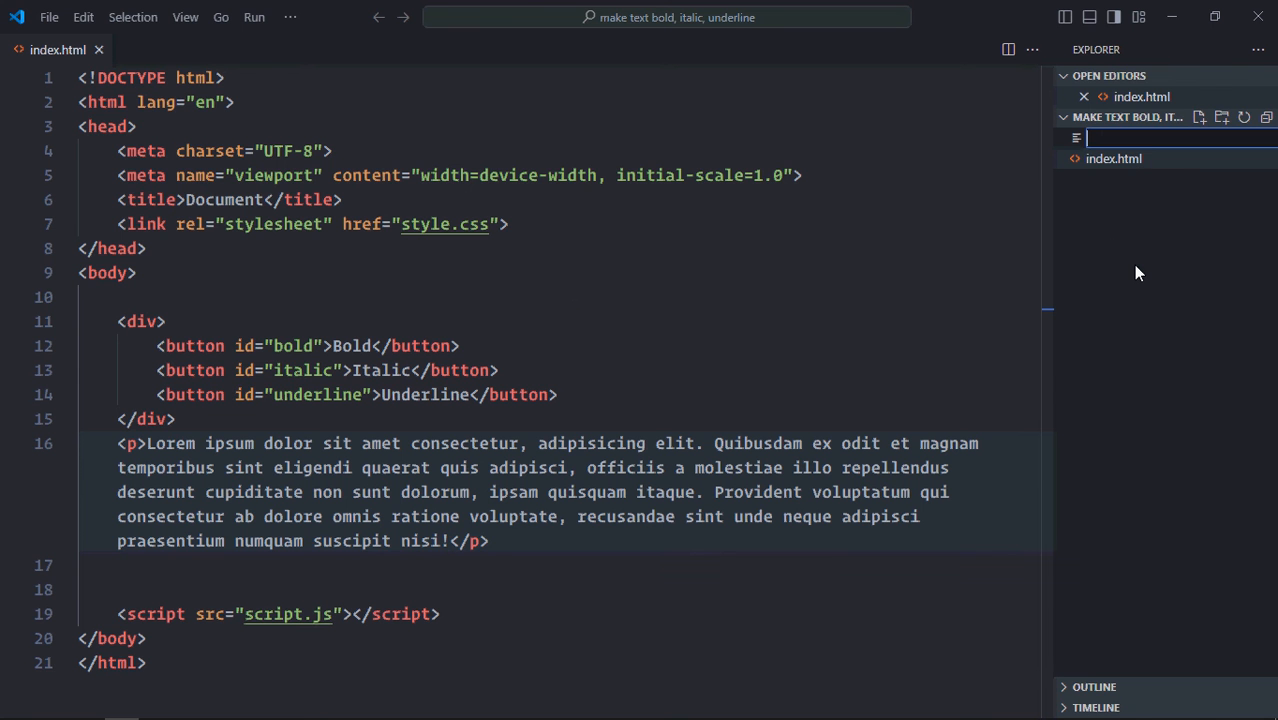
Create style.css with a body rule: flex column, justify-content and align-items center, gap 10px.
text(style.css)
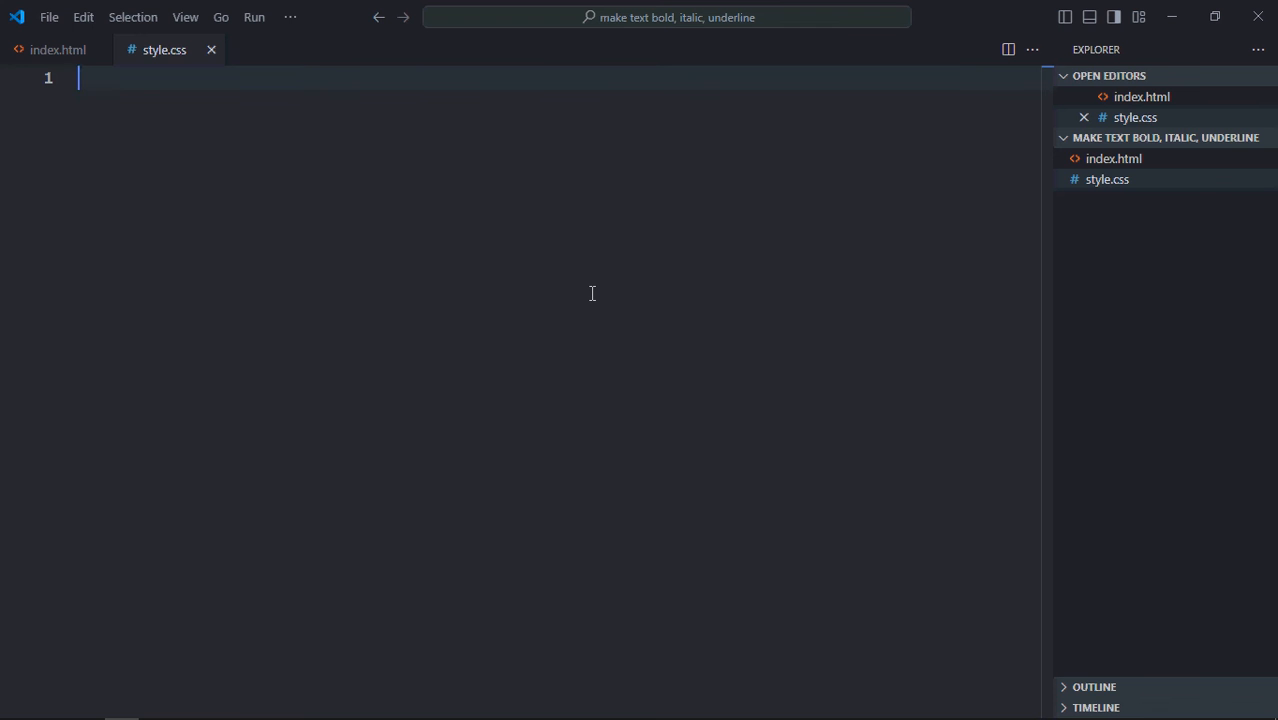
text(body {})
text(flex-direction: column;)
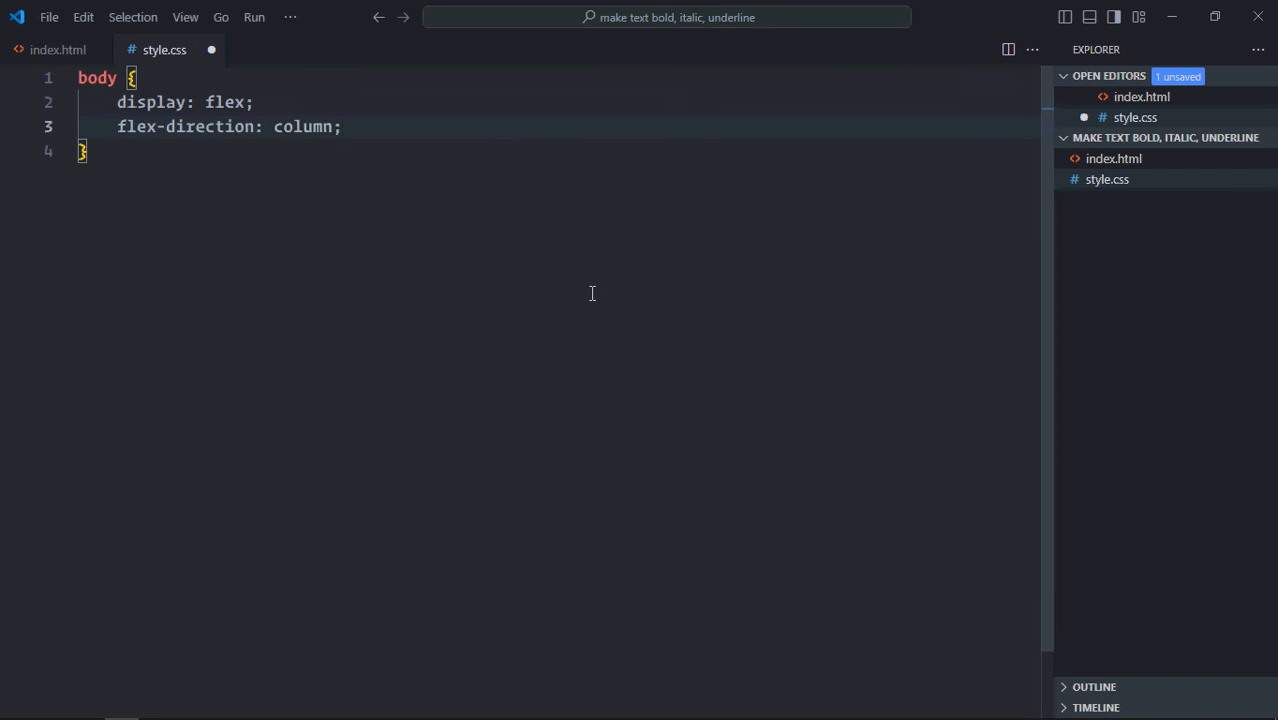
text(justify-content: center;)
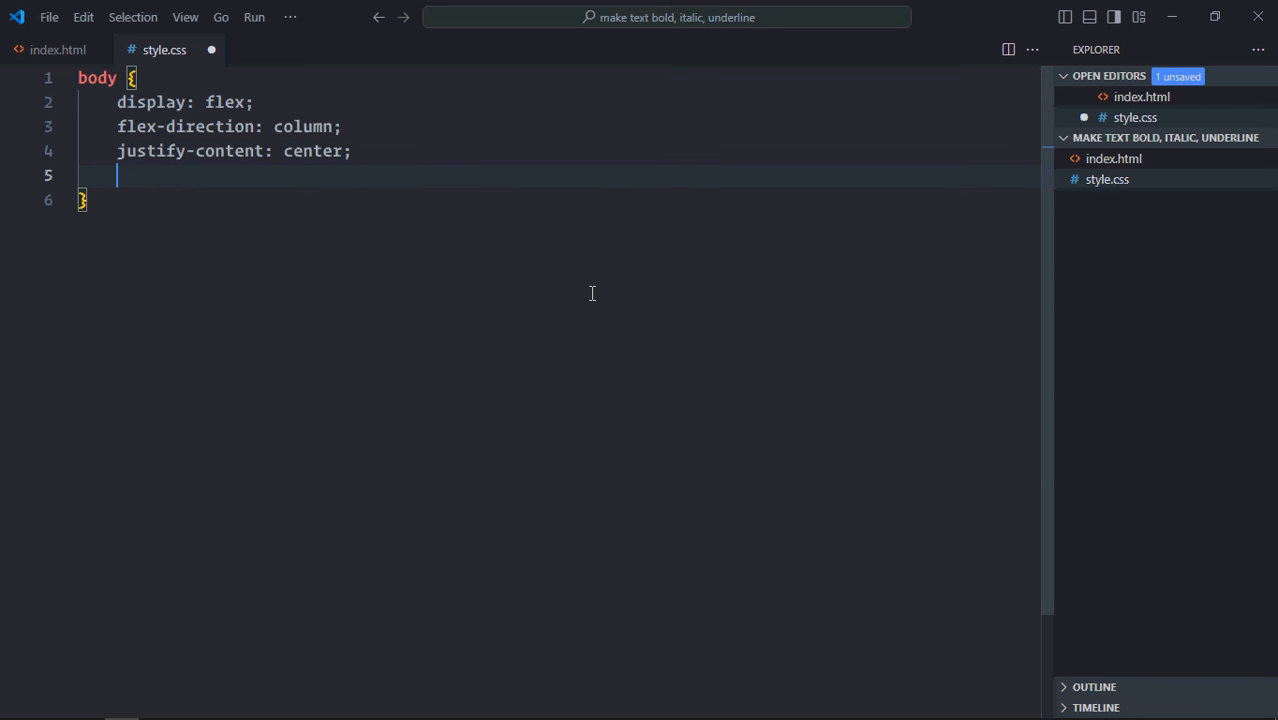
text(align-items: c;)
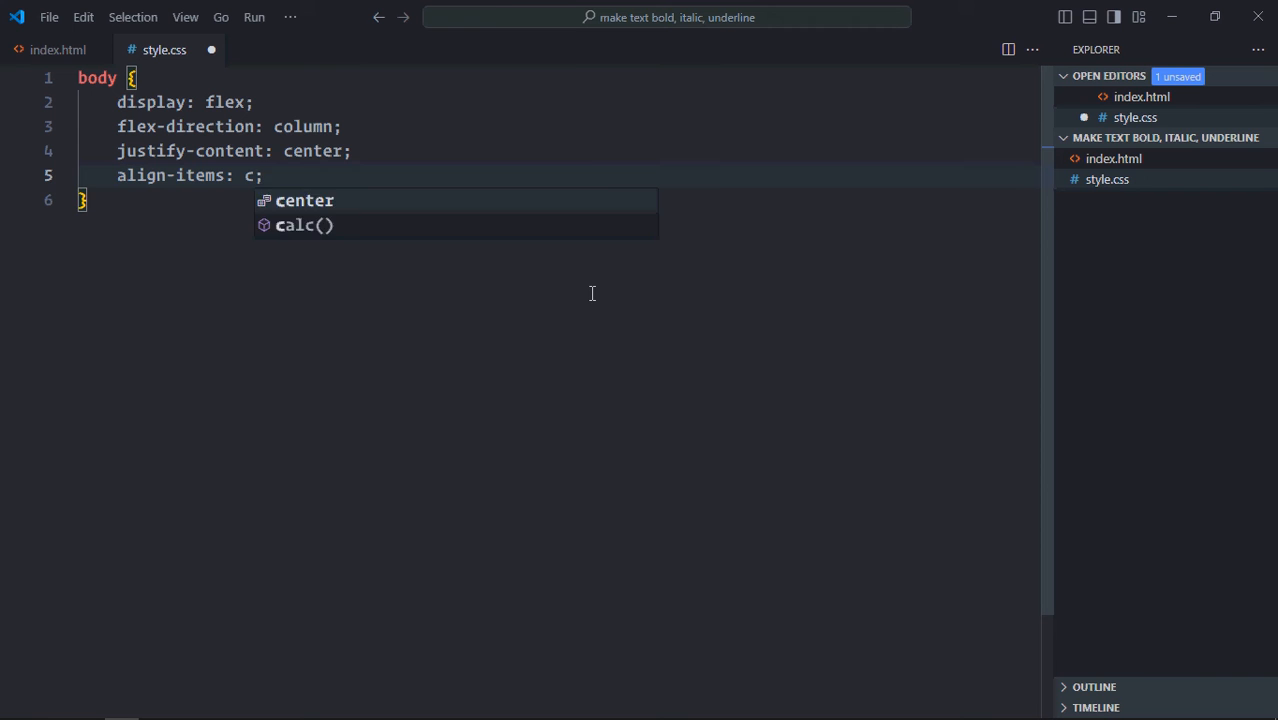
text(enter;)
text(gap: 10px;)
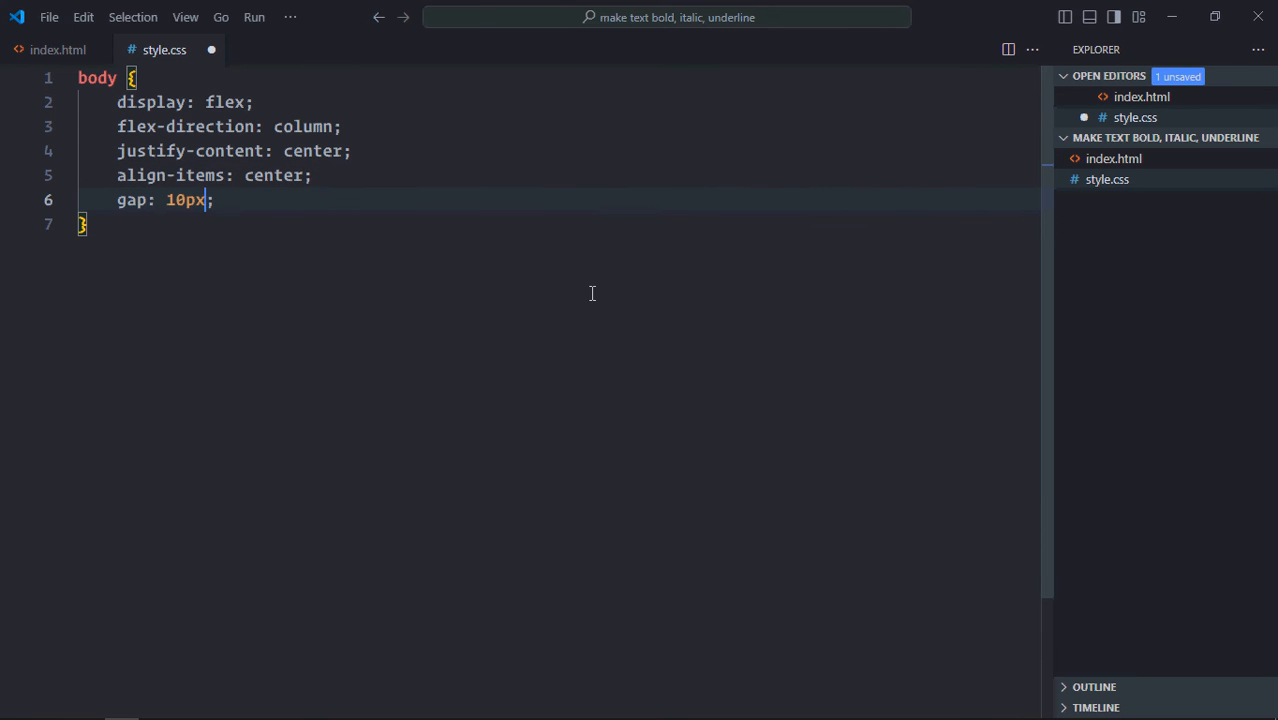
key(Enter)
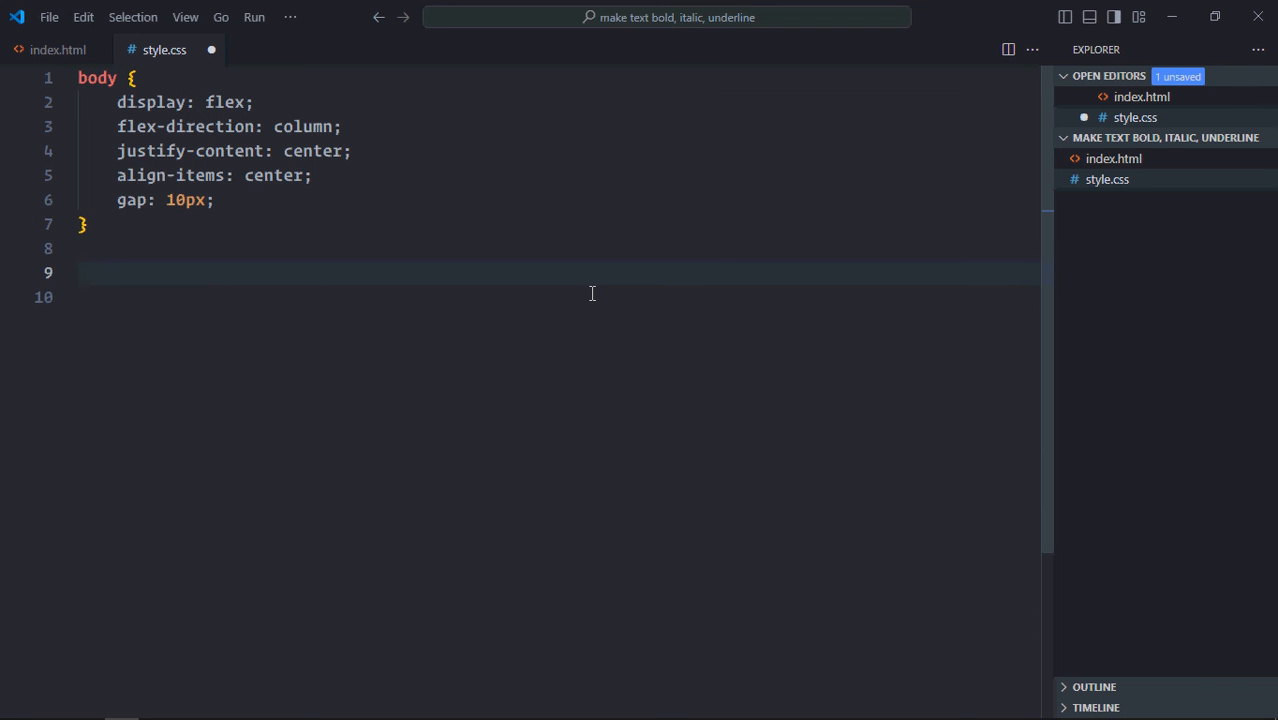
Add a button rule with padding 5px 20px and a p rule with width 600px, then save.
text(button {)
click(558, 296)
text(padding)
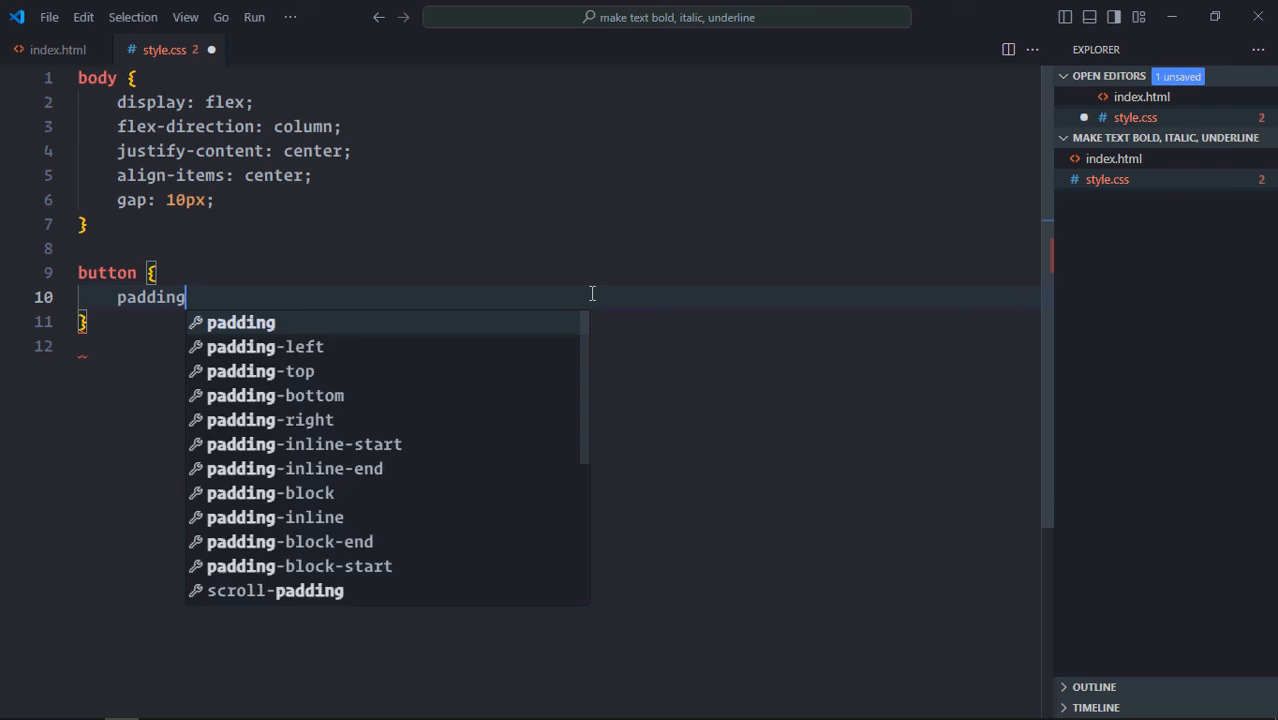
text(: 5px)
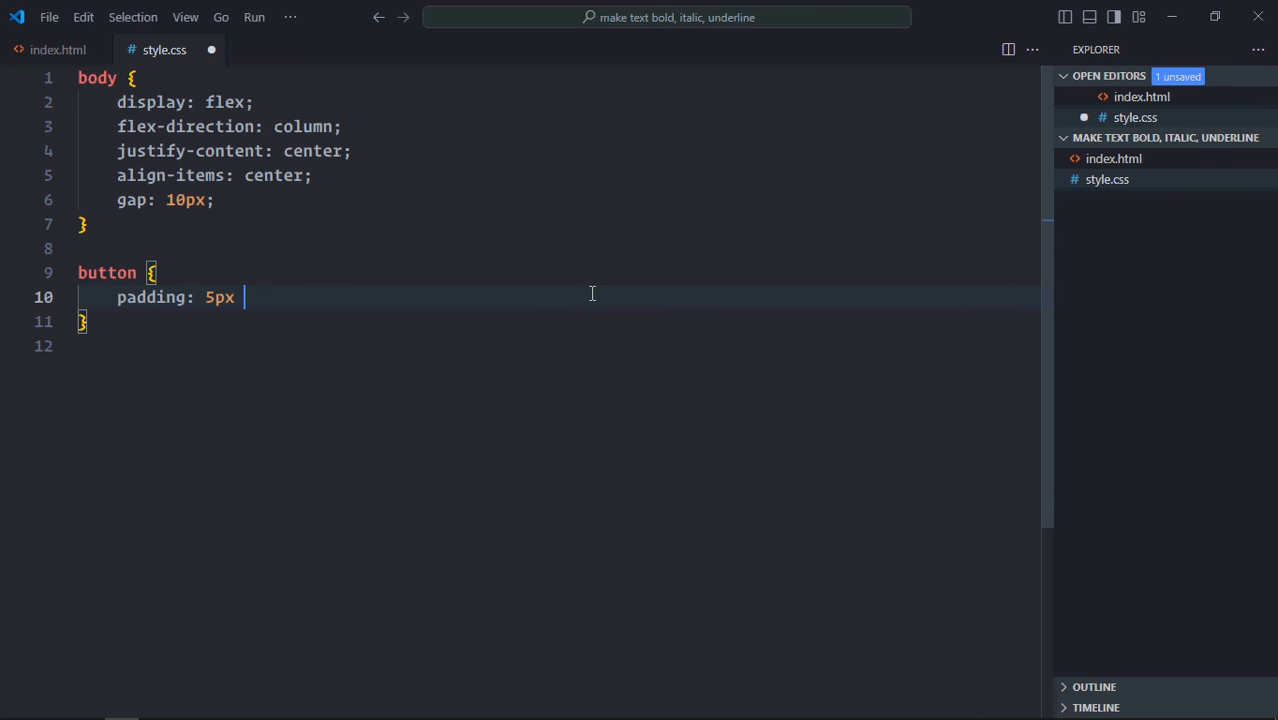
text(20px;)
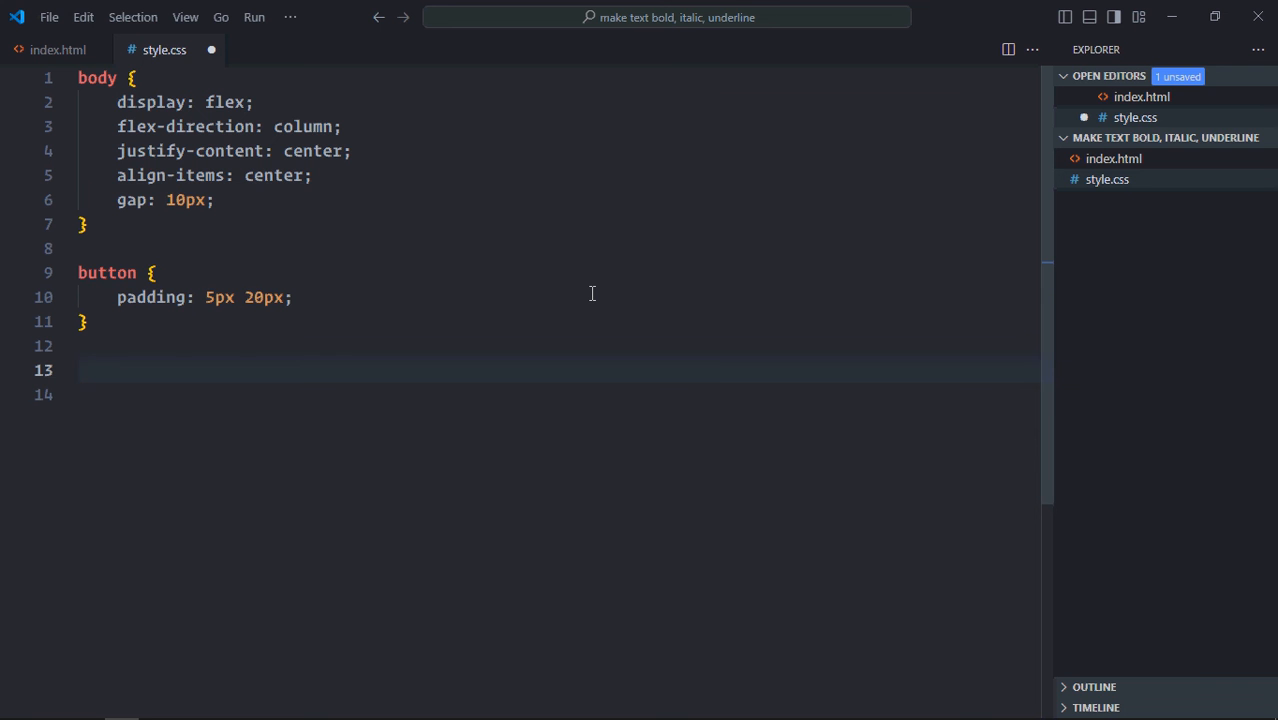
text(width: 60;)
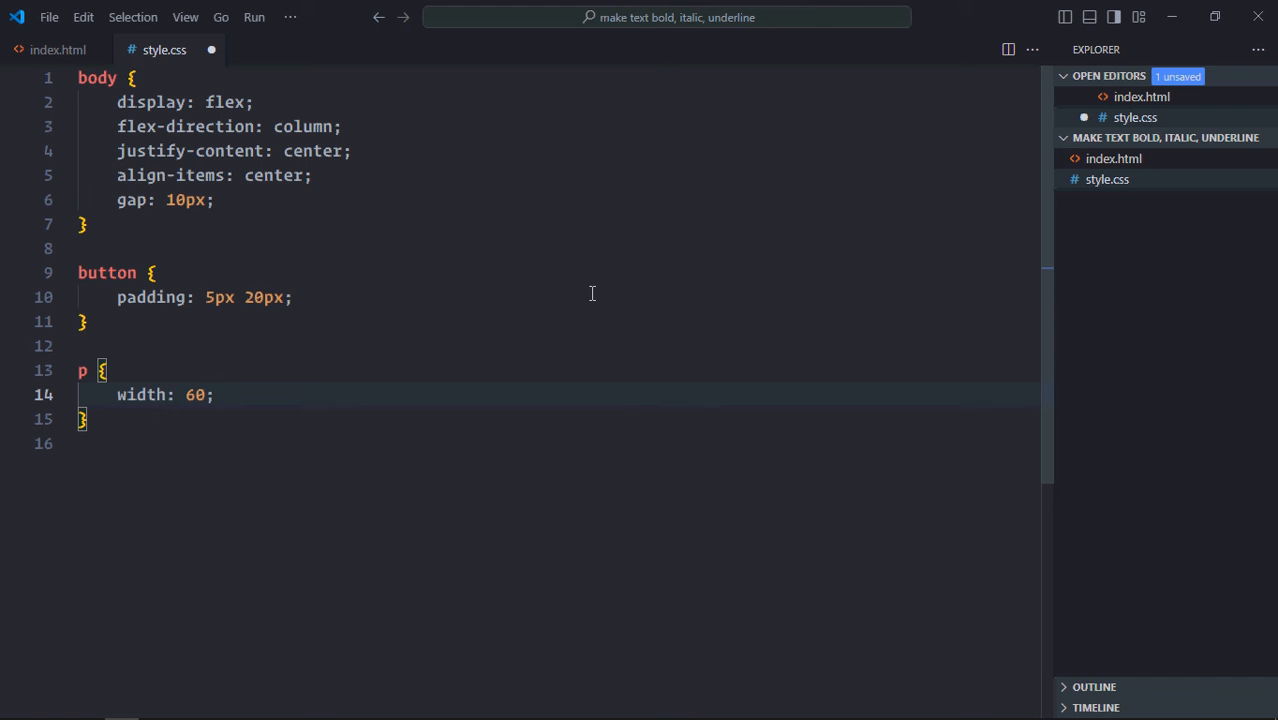
text(0px)
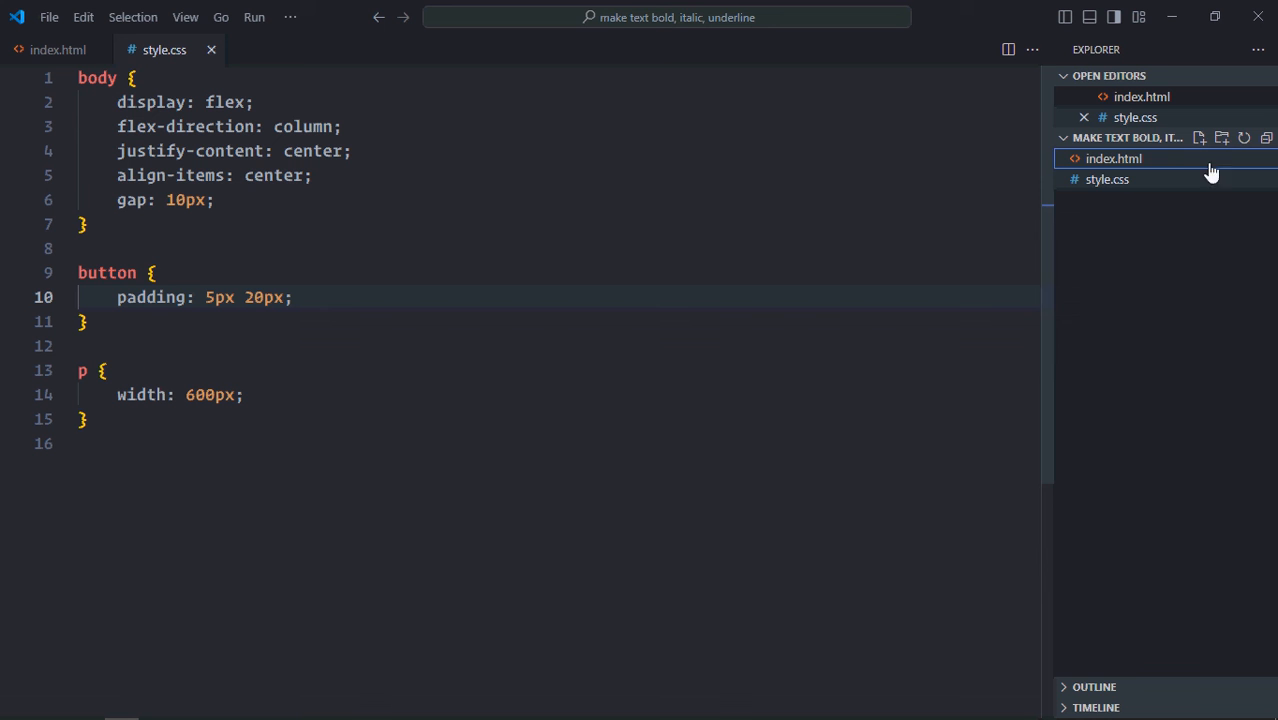
Create script.js and declare boldBtn via document.querySelector("#bold").
click(1200, 138)
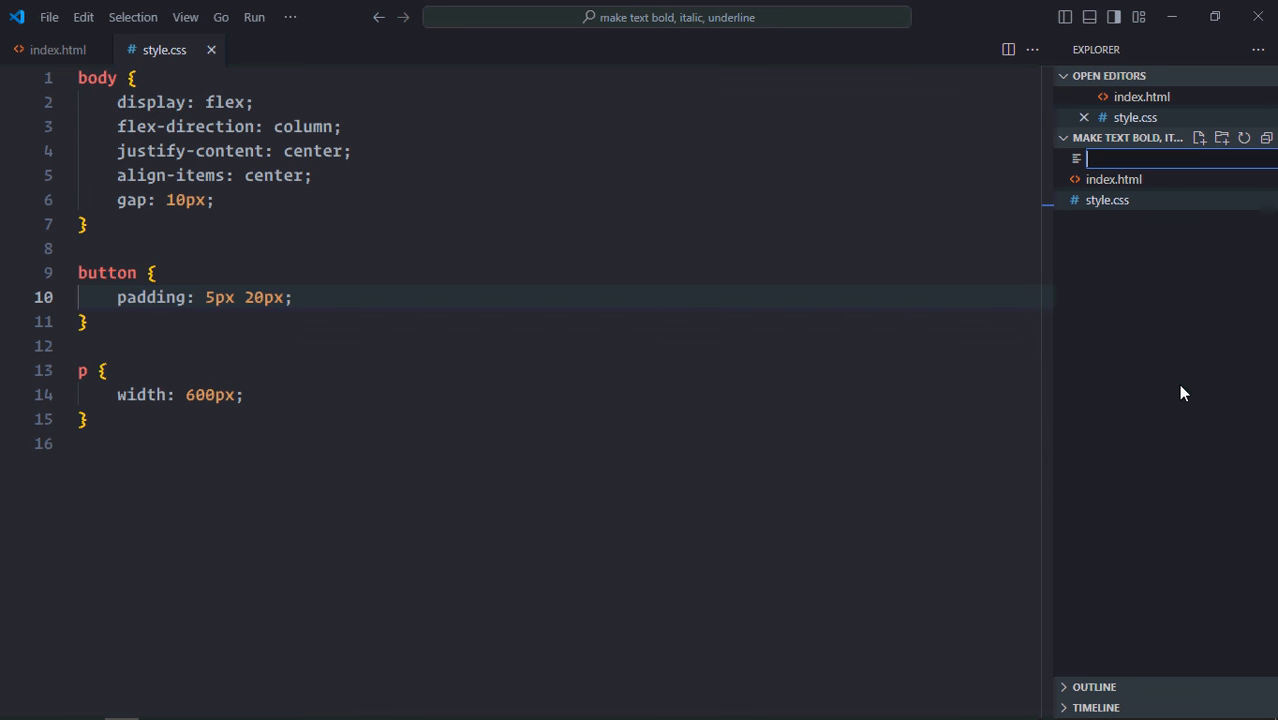
text(script.js)
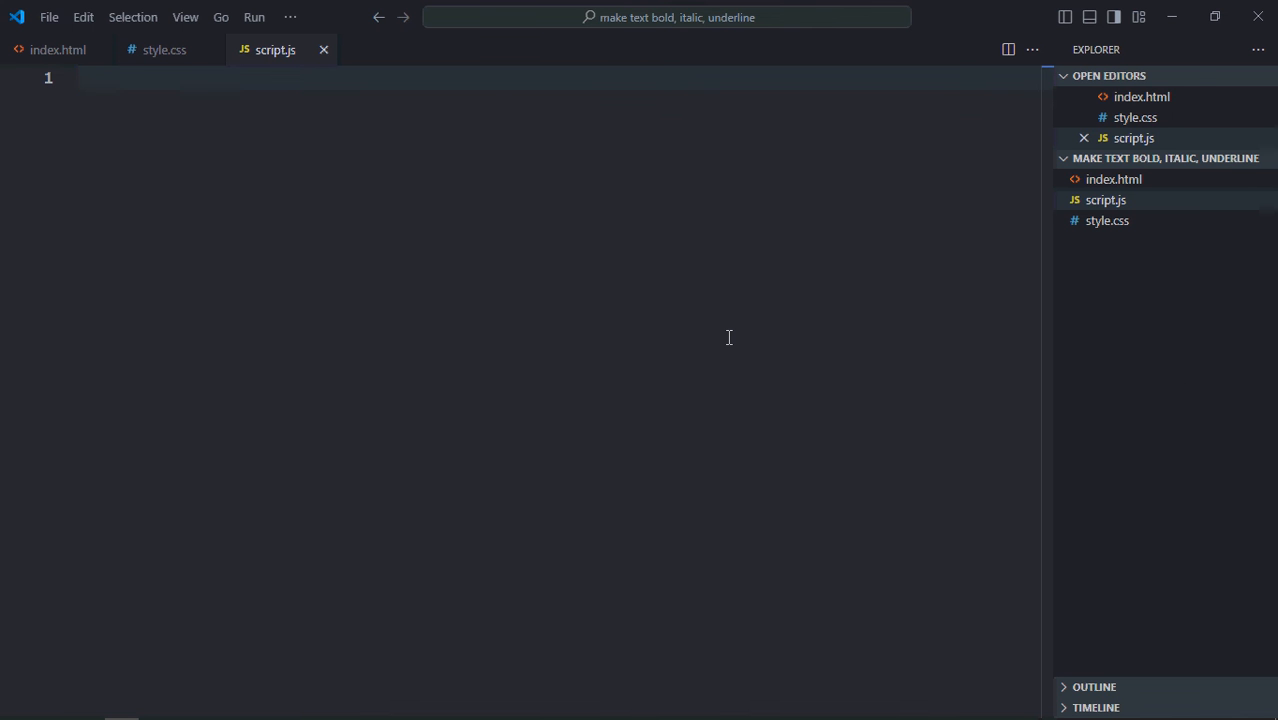
text(let boldBtn = d)
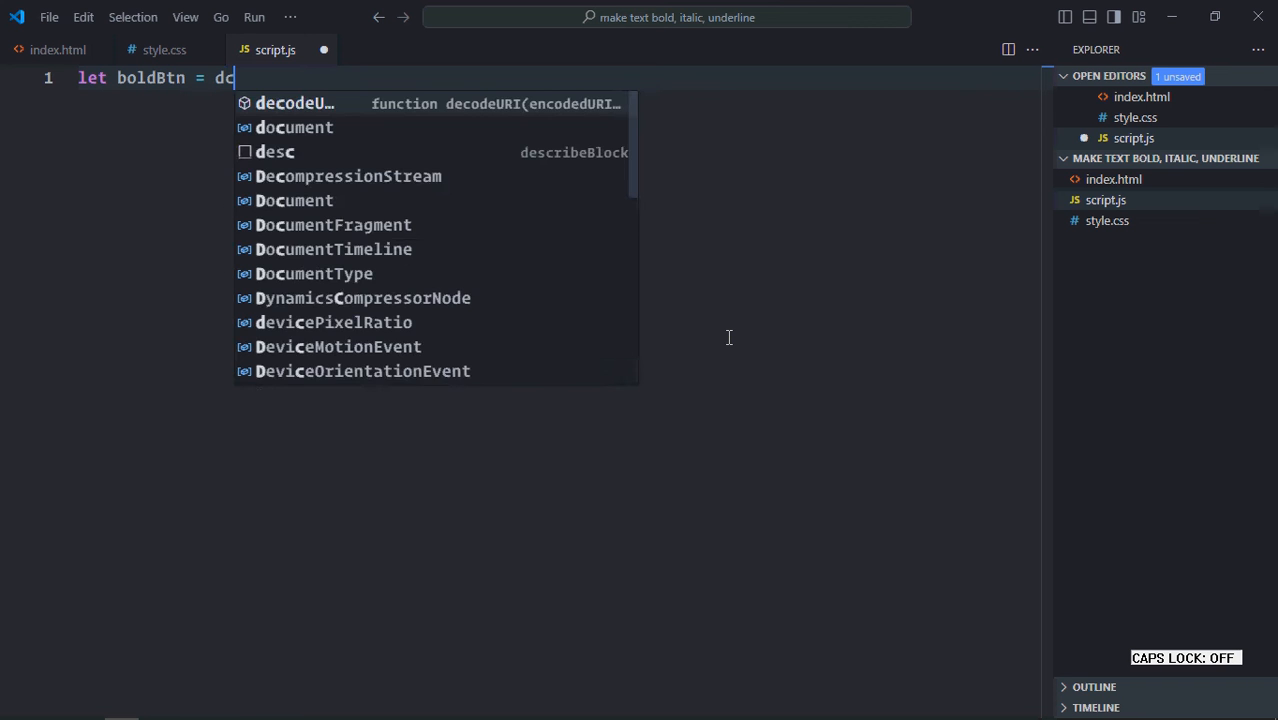
text(cument.querySelector(")
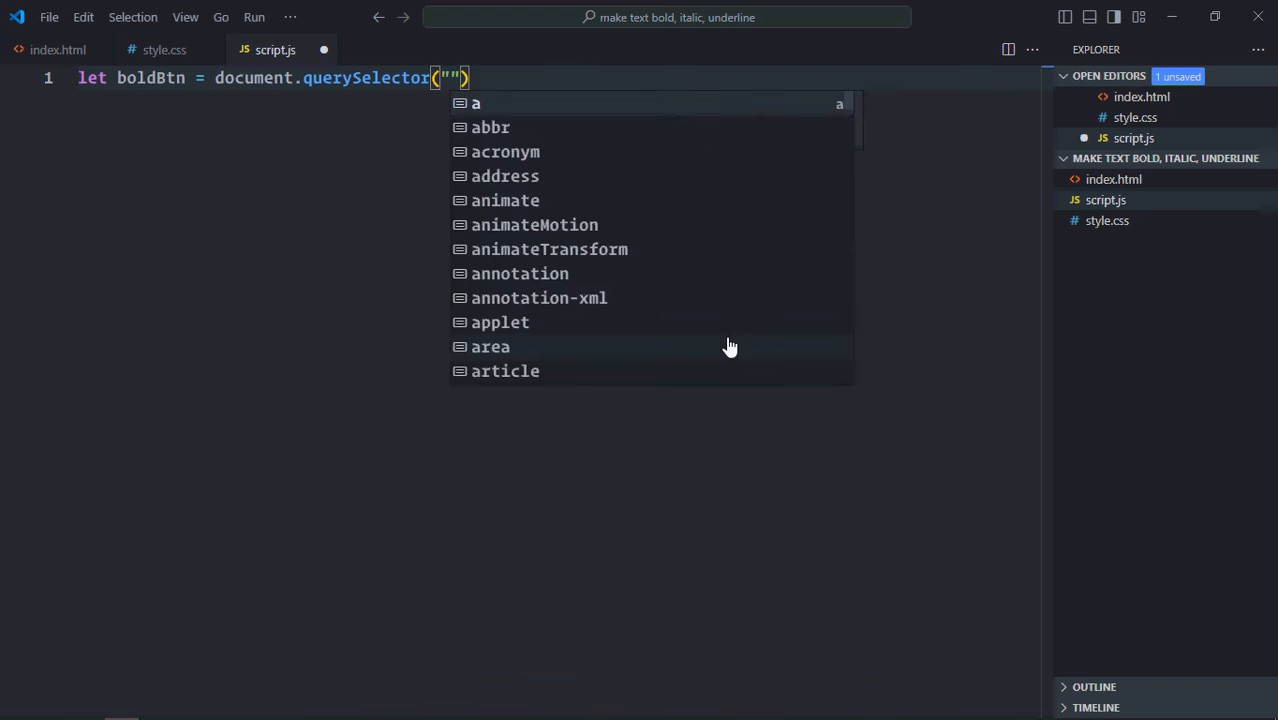
text(#bold)
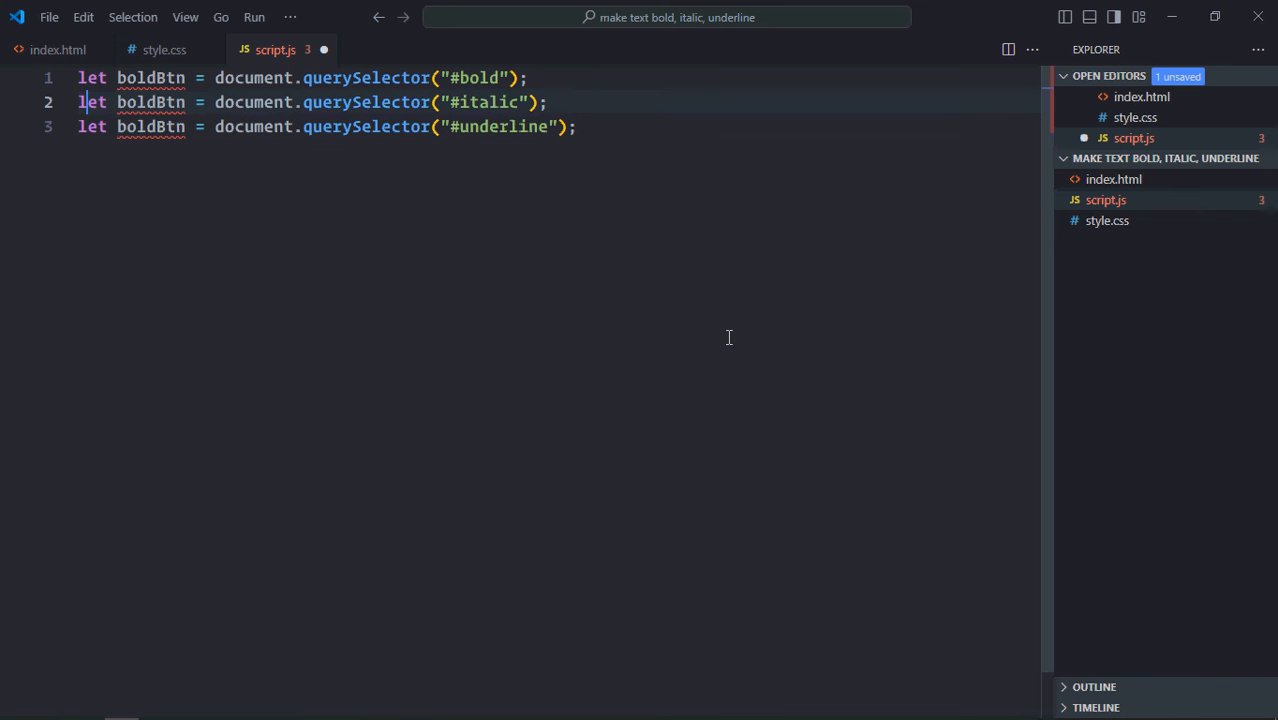
Duplicate the line for italicBtn and underlineBtn, selecting #italic and #underline.
double_click(150, 102)
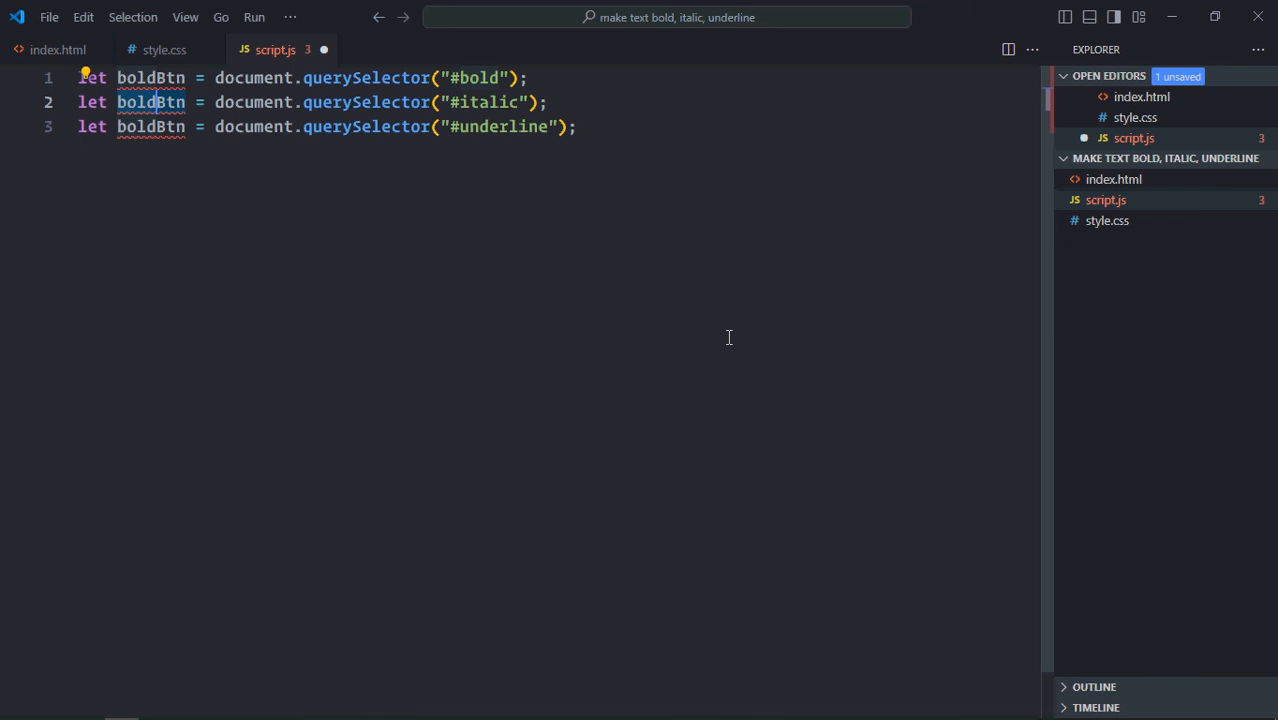
text(I)
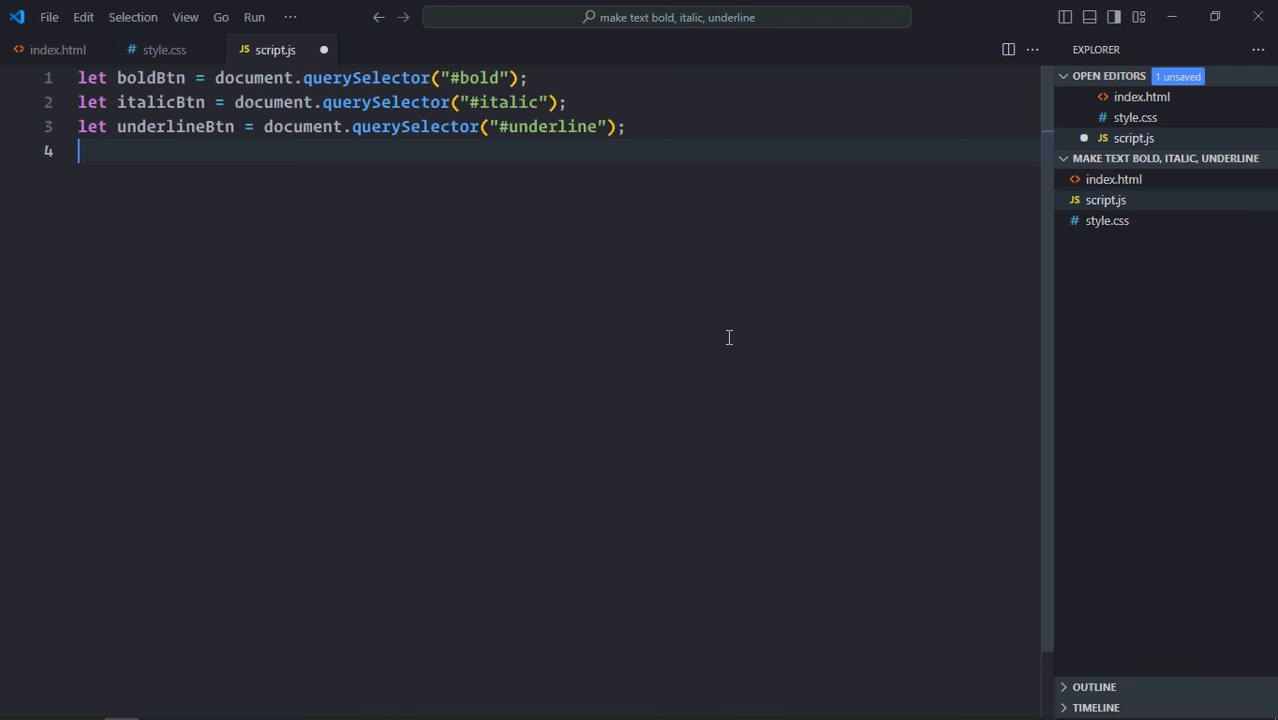
Select the paragraph as p and add an empty boldBtn click listener, duplicated for the other buttons.
text(let p)
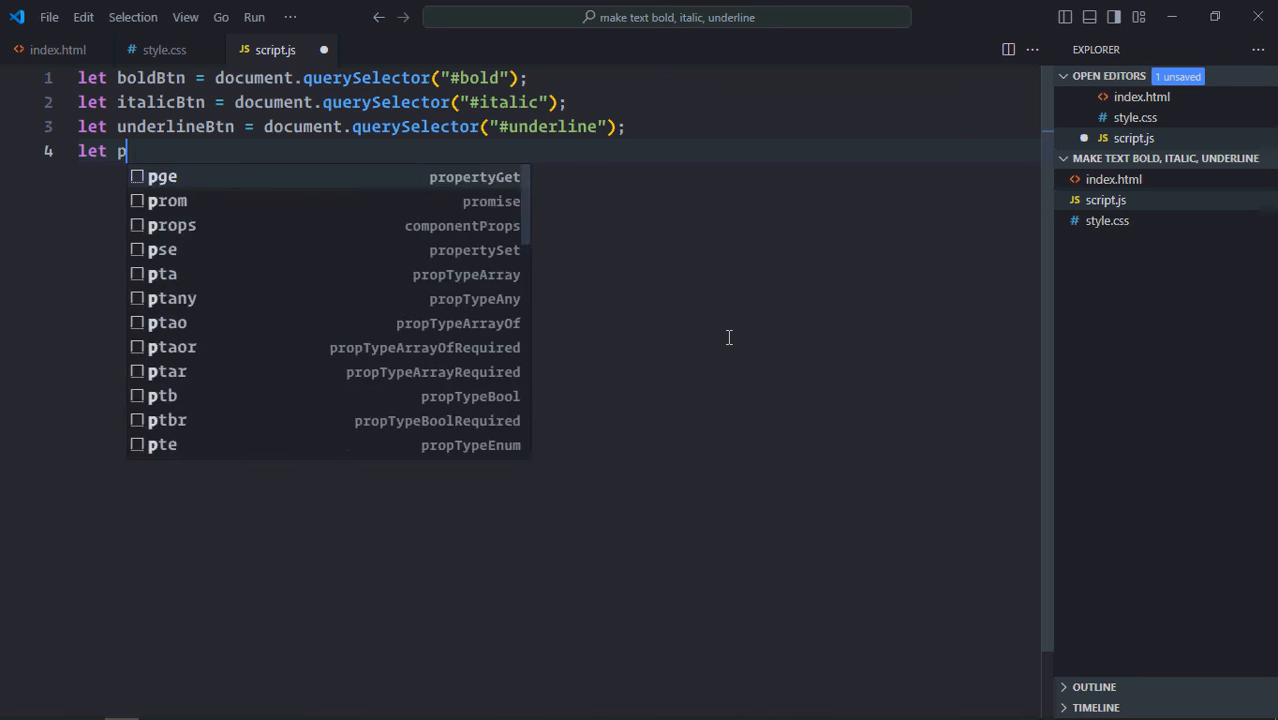
text(= document.querySelector("p");)
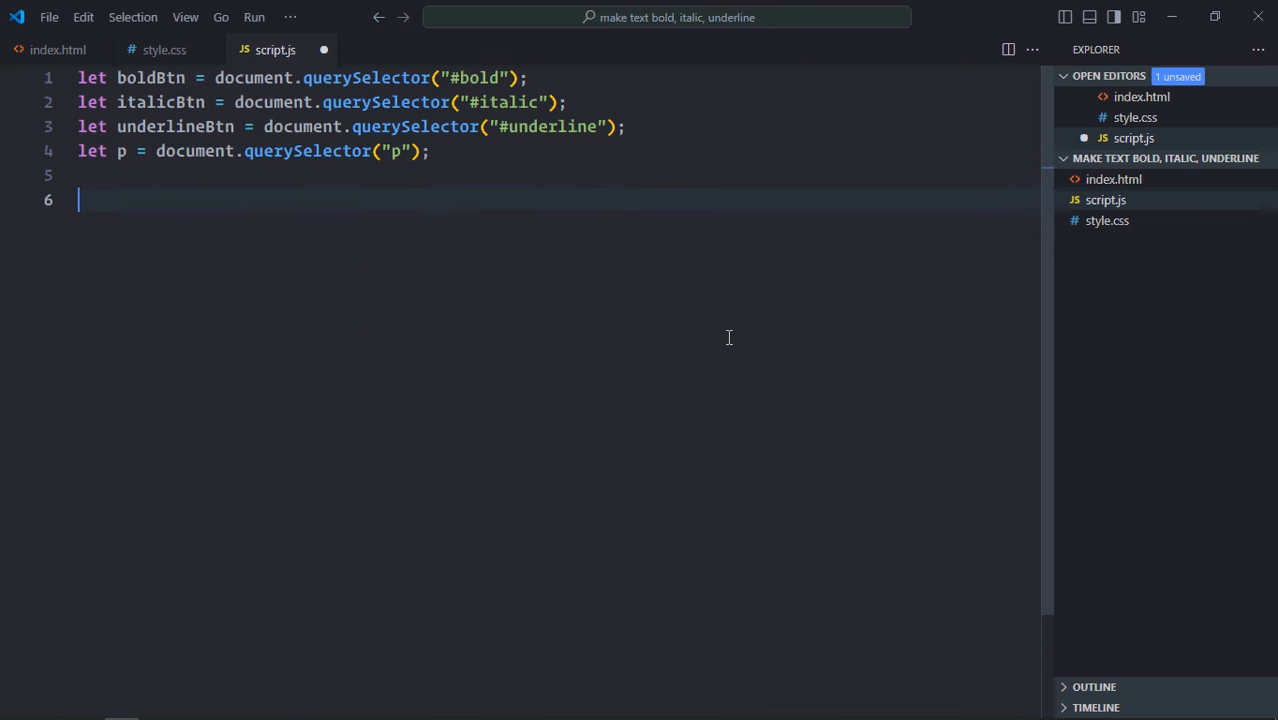
text(b)
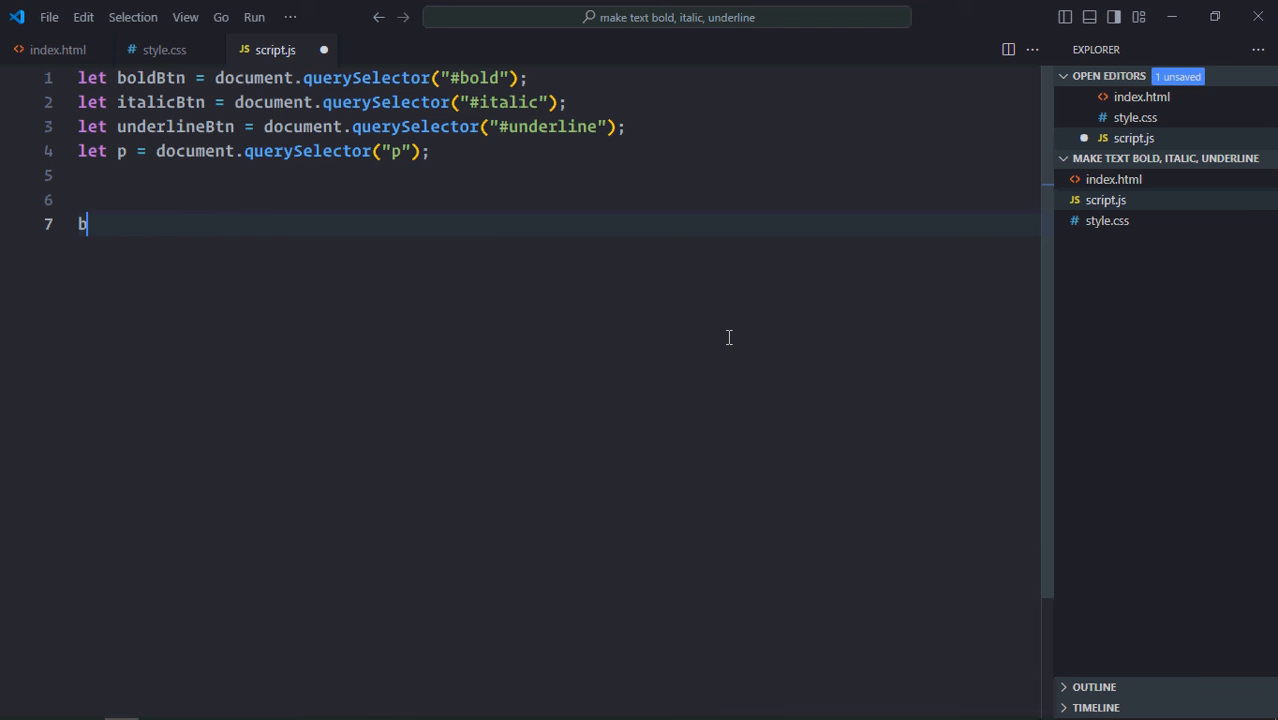
text(oldBtn.ad)
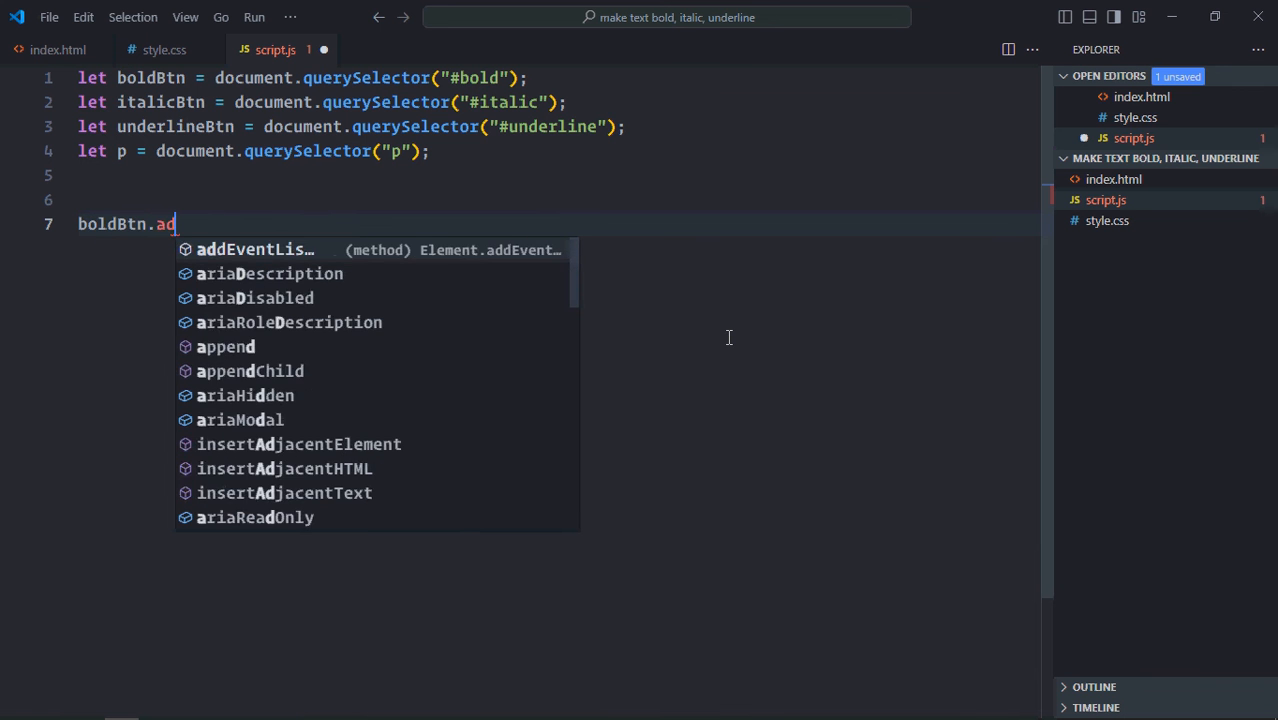
text(dEventListener("click", ()
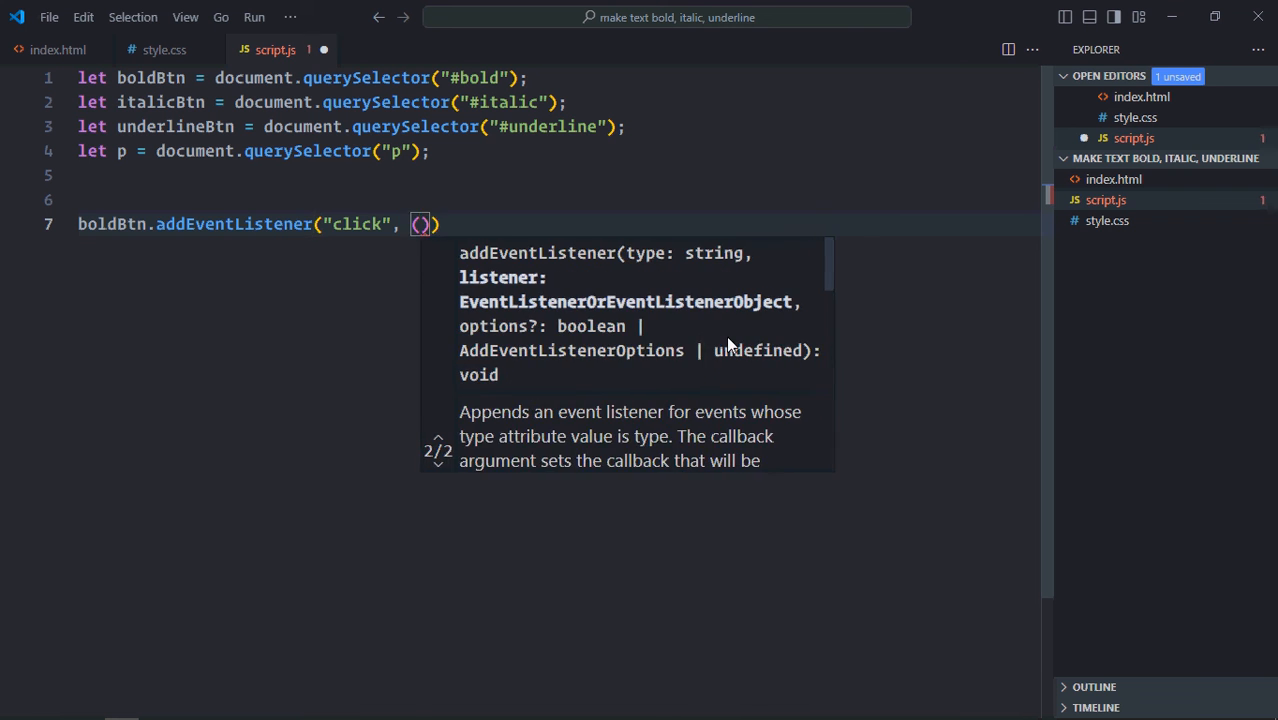
text(() => {)
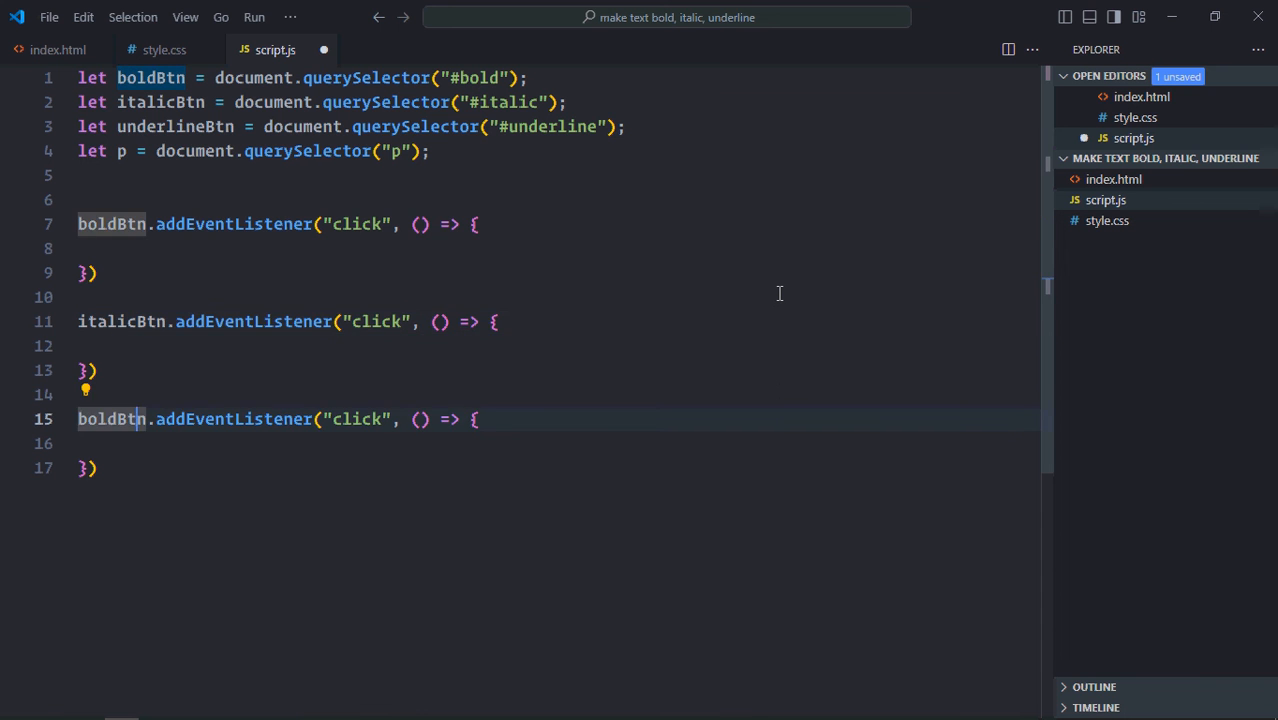
Rename the third listener to underlineBtn and make the bold handler set p.style.fontWeight = "bold".
text(underline)
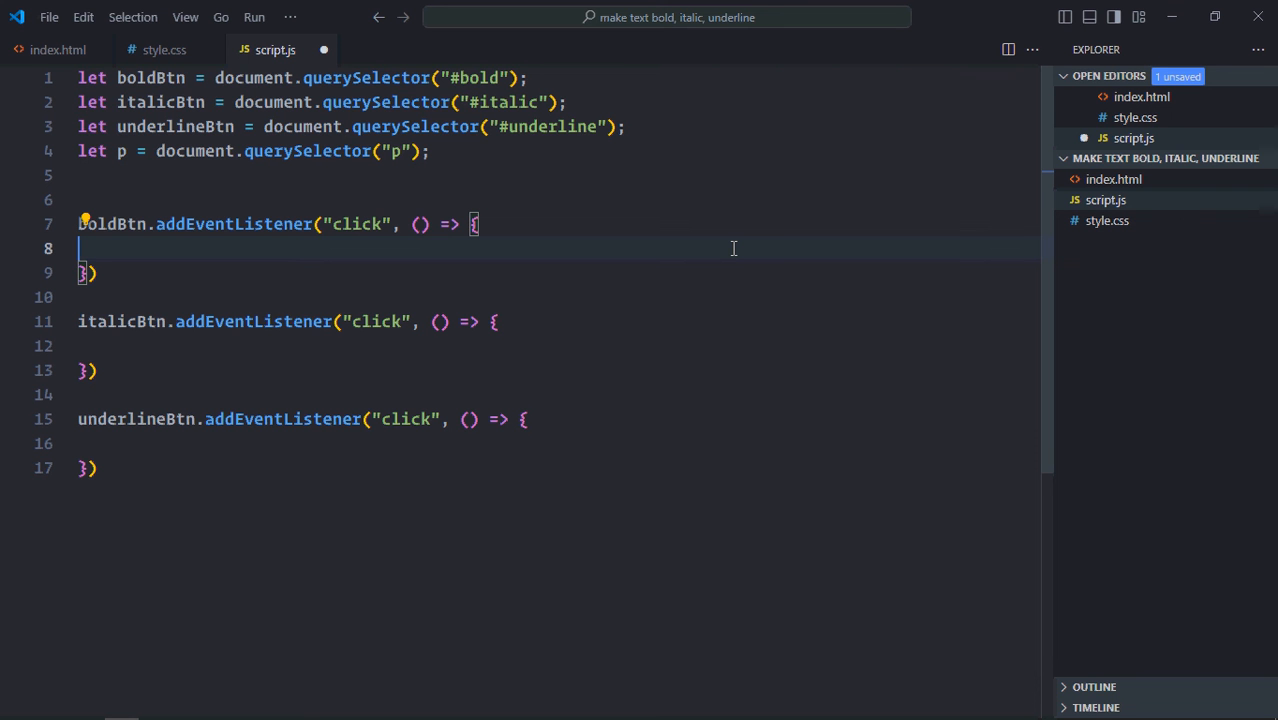
text(p)
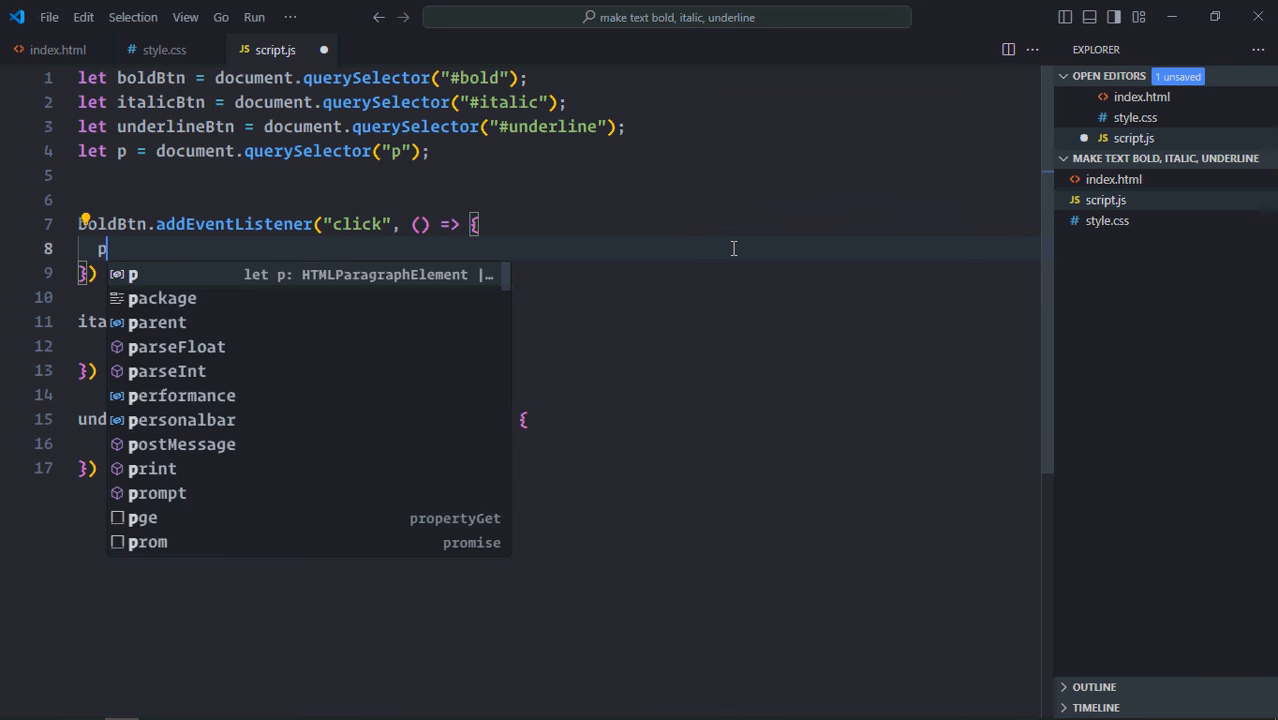
text(.style.)
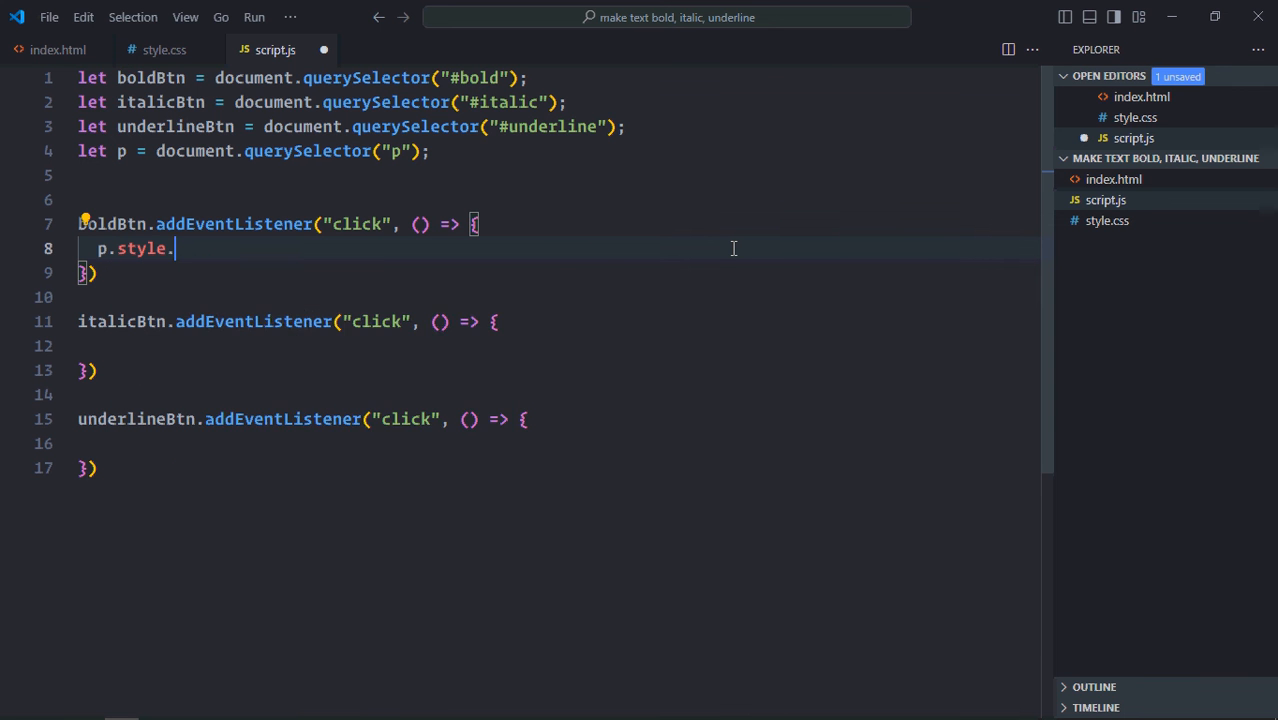
text(fontW)
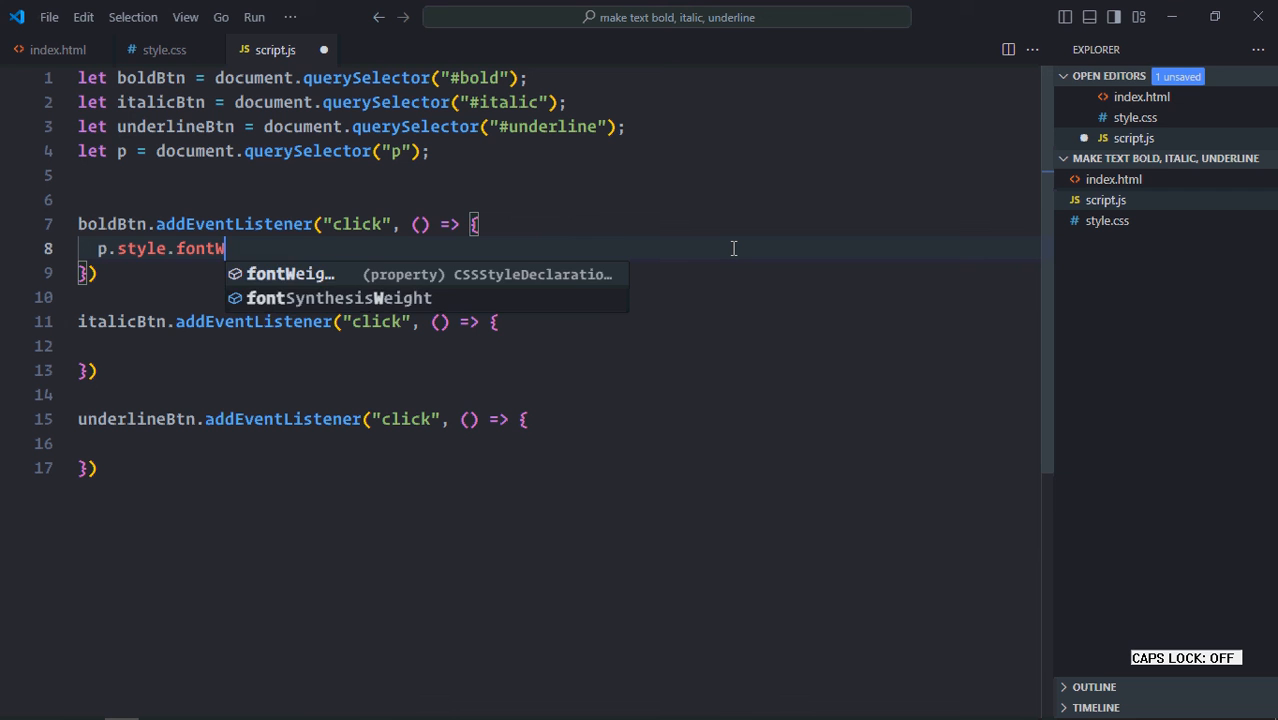
text(eight = "bo)
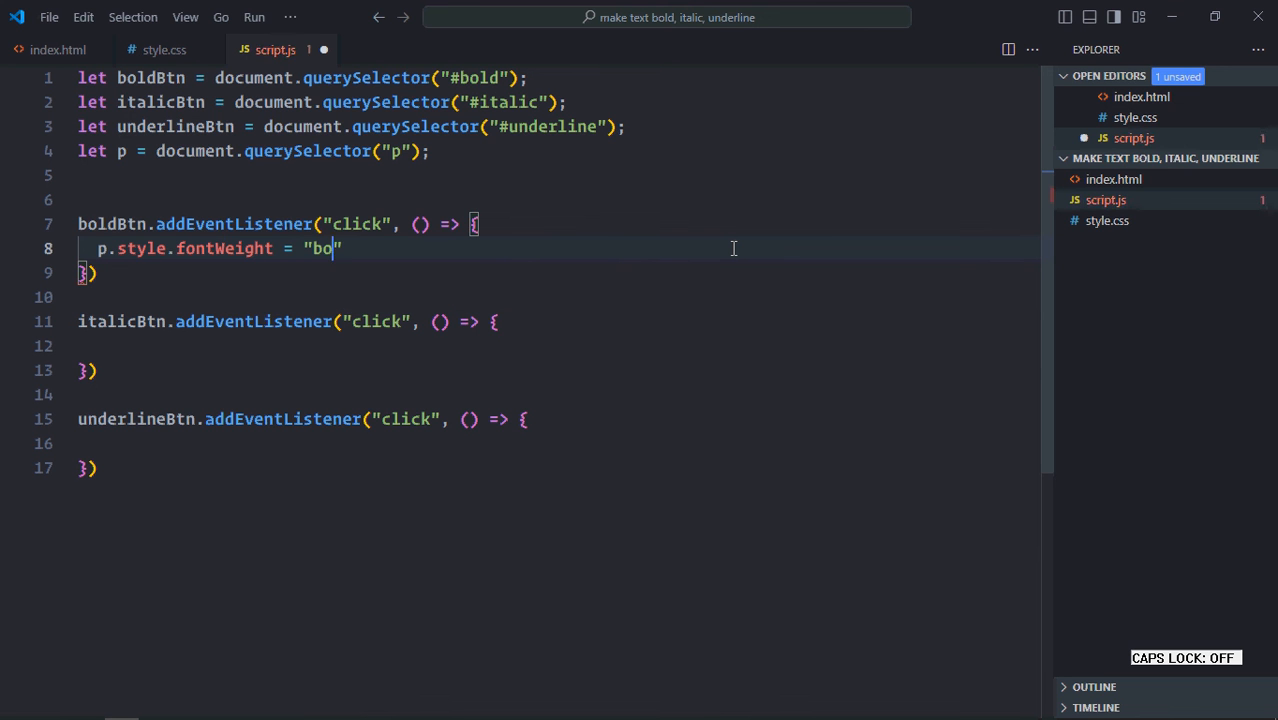
text(ld";)
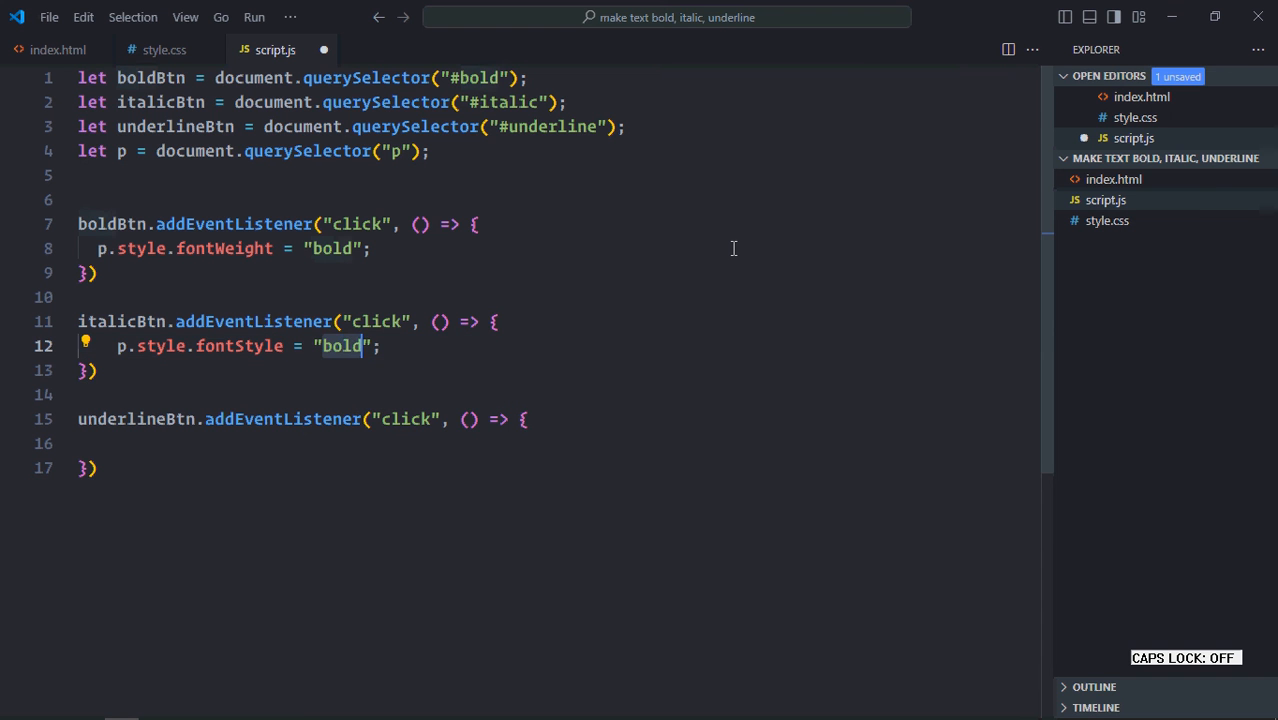
Make the italic handler set fontStyle "italic" and the underline handler set textDecoration "underline".
text(italic)
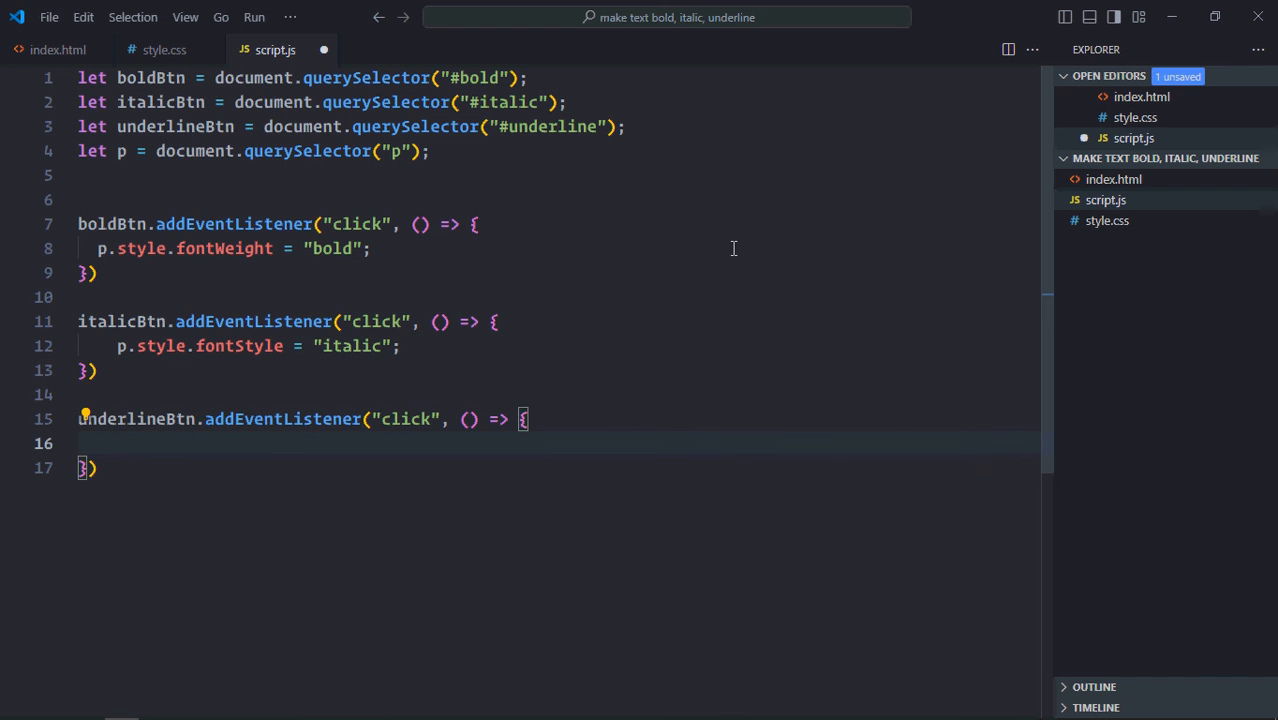
text(p.style.fontWeight = "bold";)
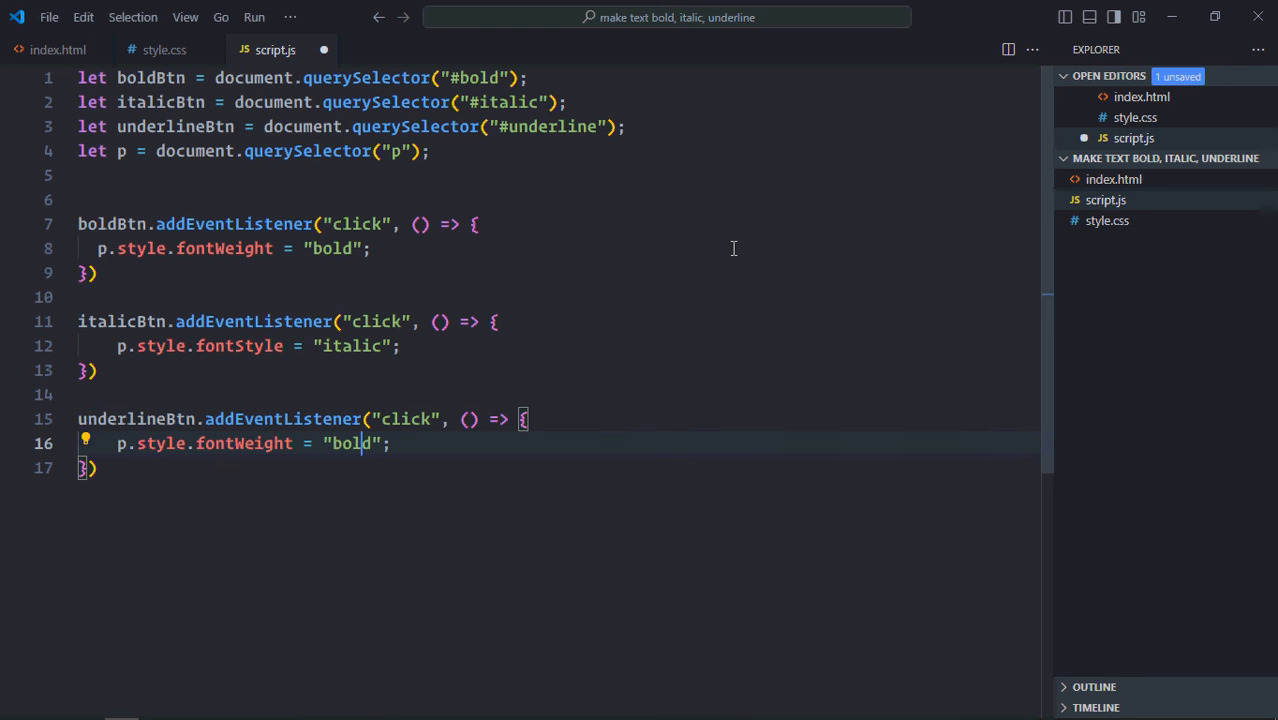
double_click(244, 444)
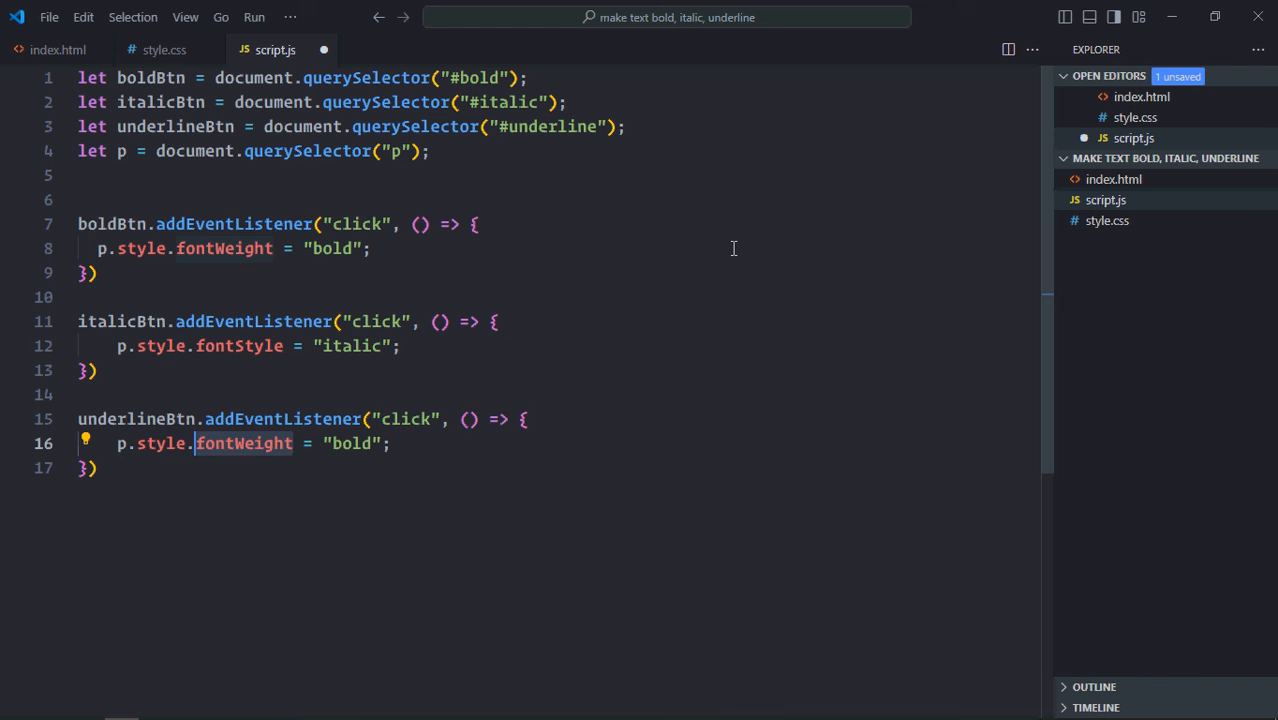
text(textde)
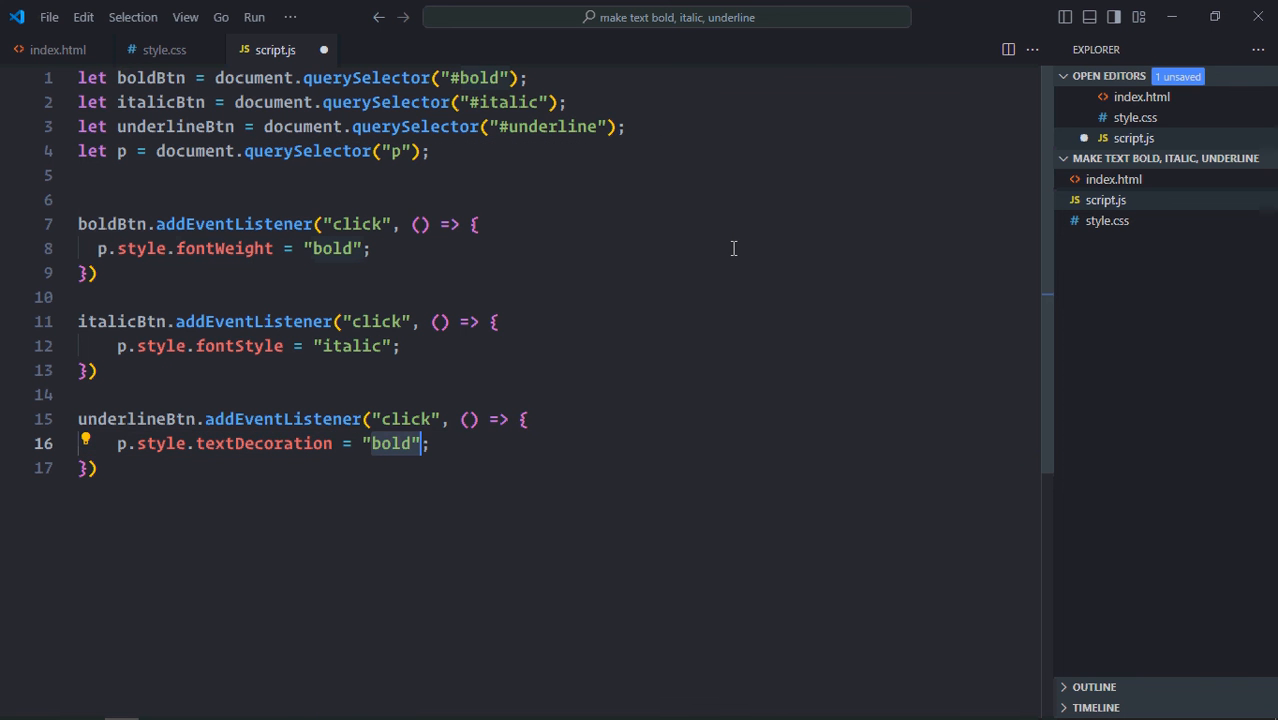
text(underl)
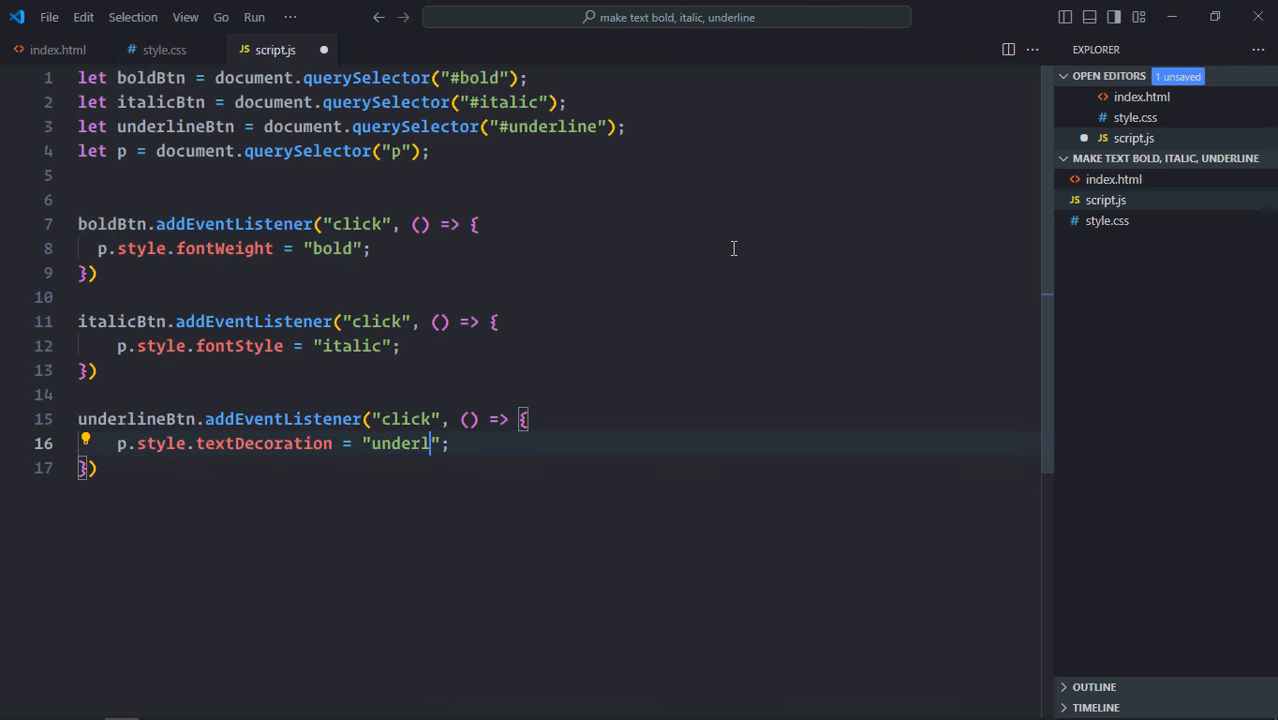
text(ine)
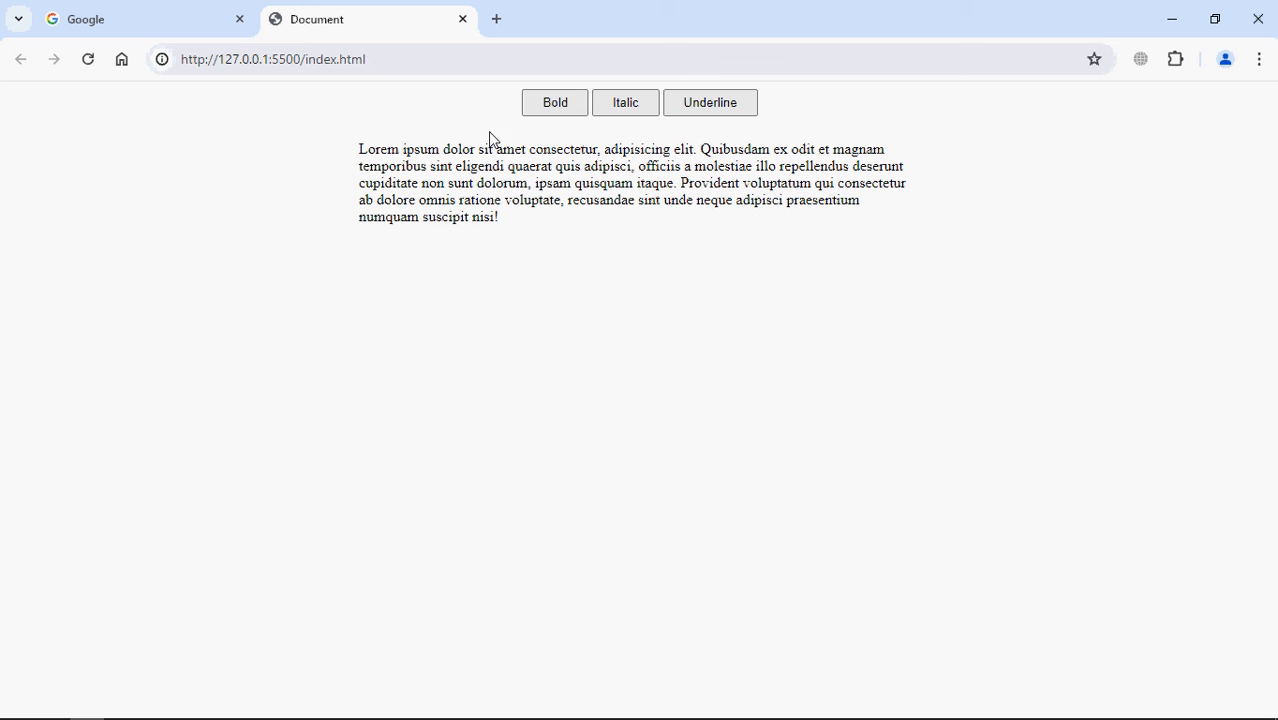
mouse_move(556, 130)
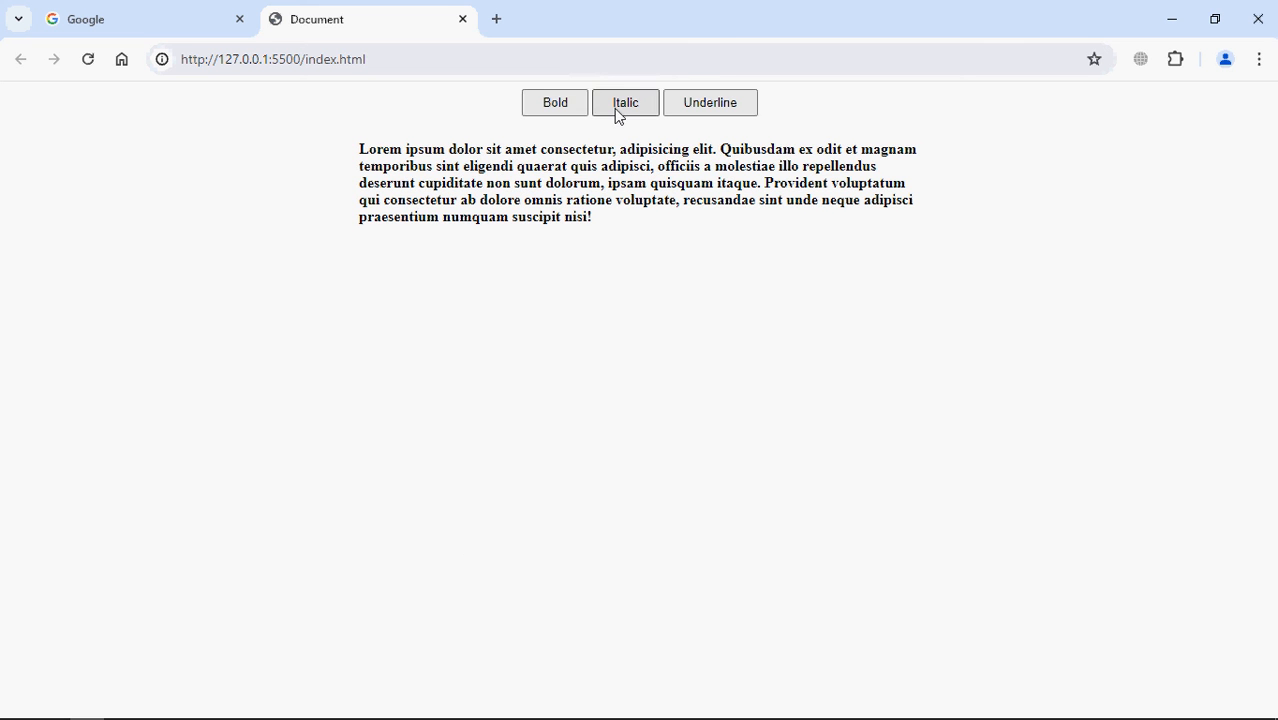
Test the Italic and Underline buttons in Chrome so the paragraph shows all three styles.
click(624, 102)
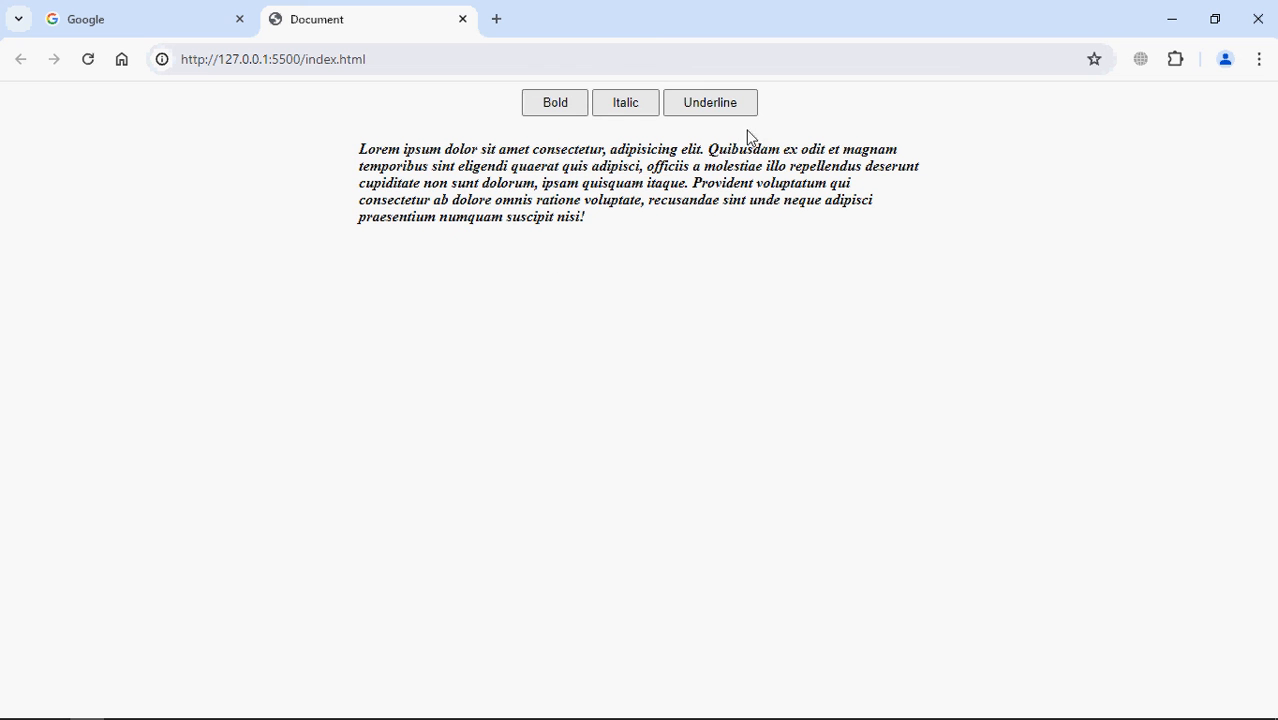
click(710, 102)
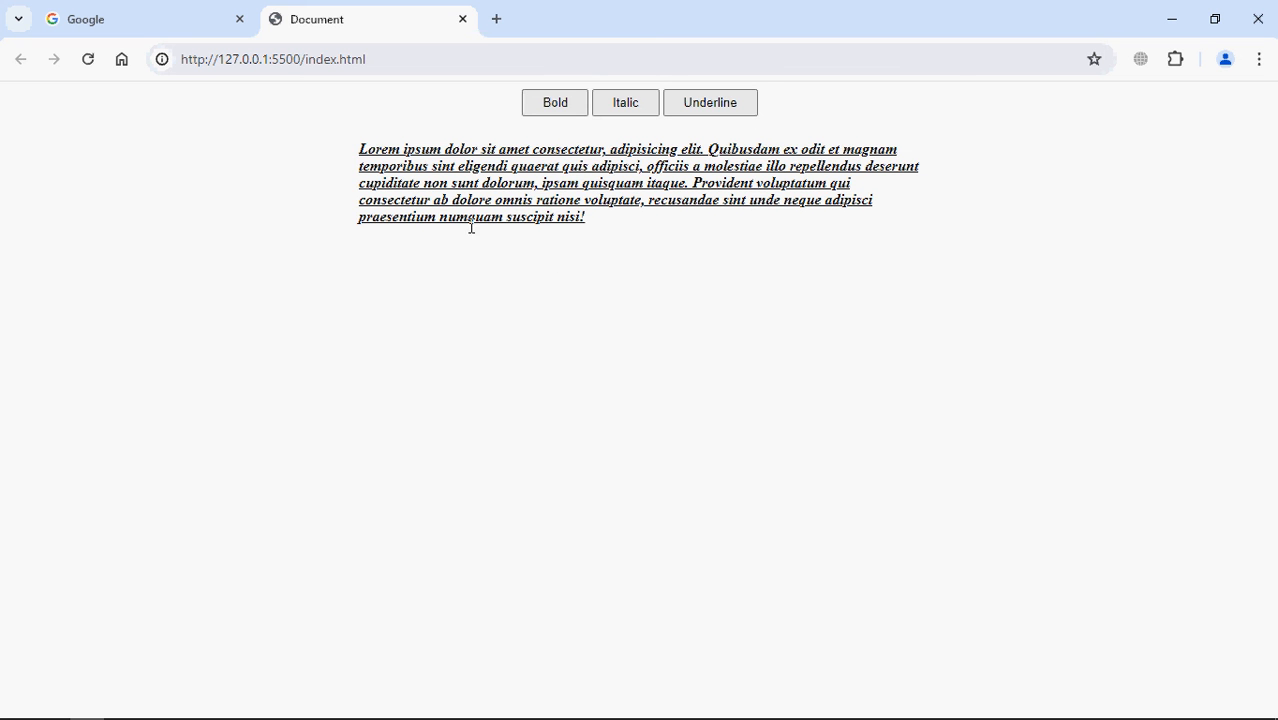